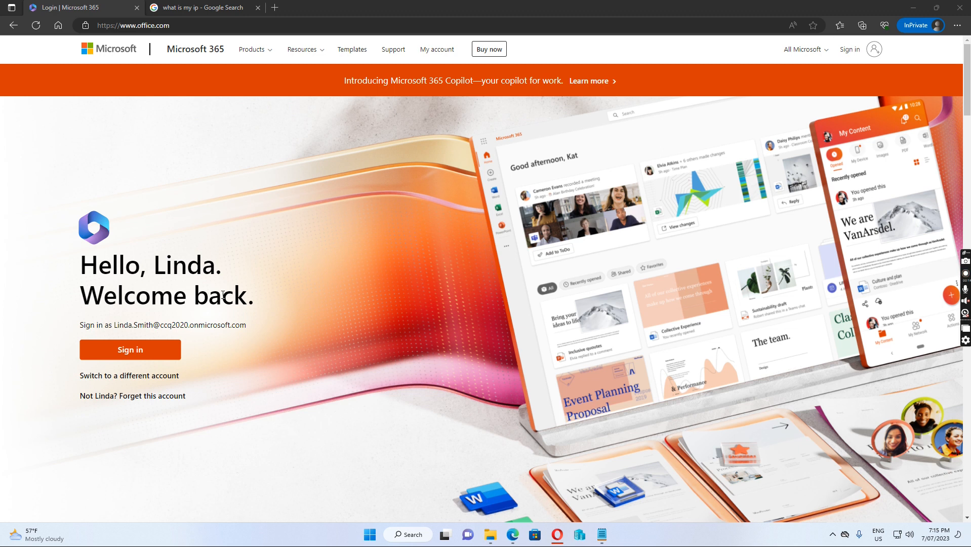
{"action": "mouse_move", "coordinate": [157, 412]}
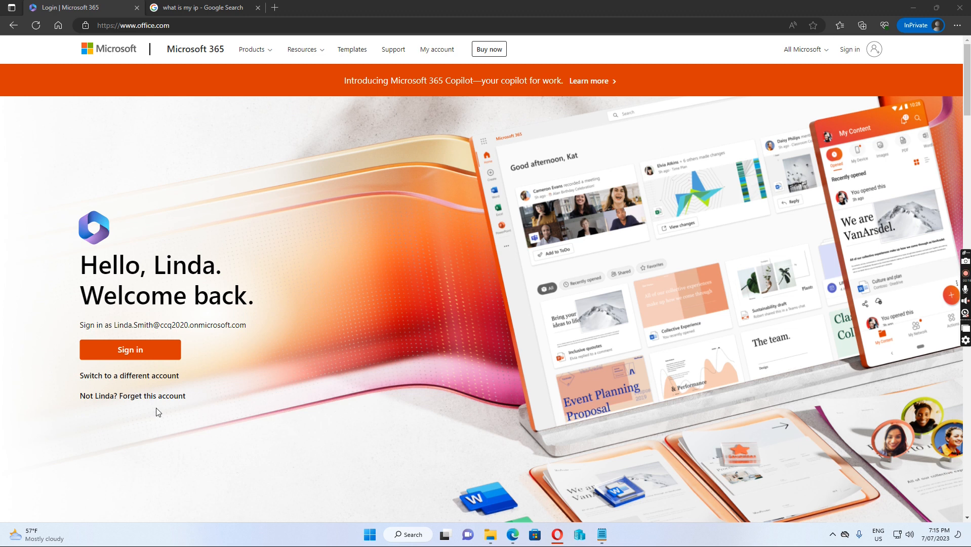
{"action": "mouse_move", "coordinate": [164, 20]}
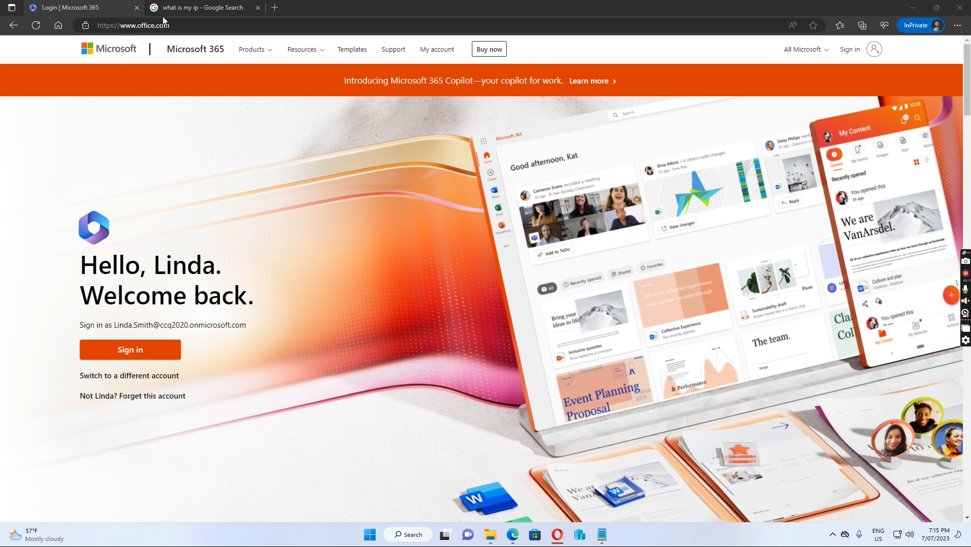
{"action": "mouse_move", "coordinate": [198, 7]}
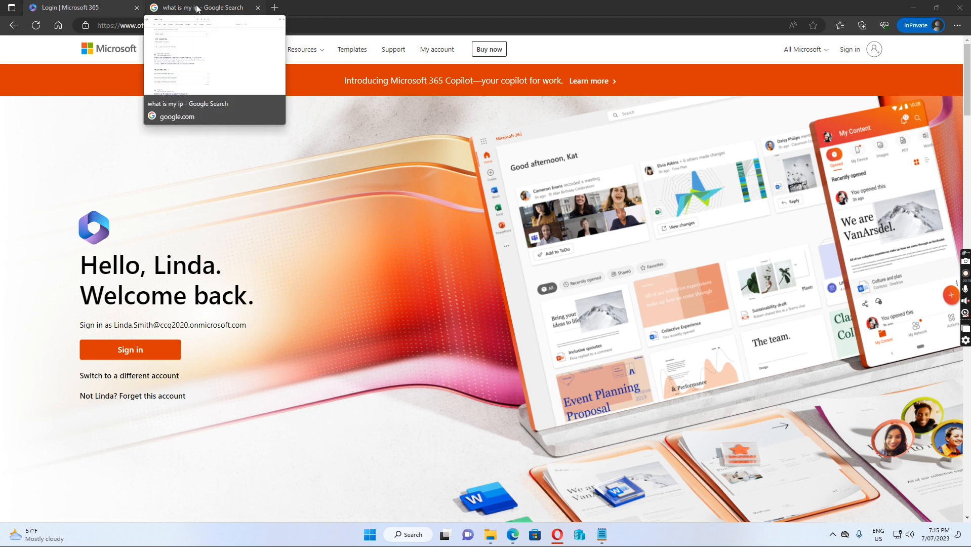
Select the public IP address 203.158.56.216 in the Google 'what is my ip' results.
{"action": "left_click", "coordinate": [205, 7]}
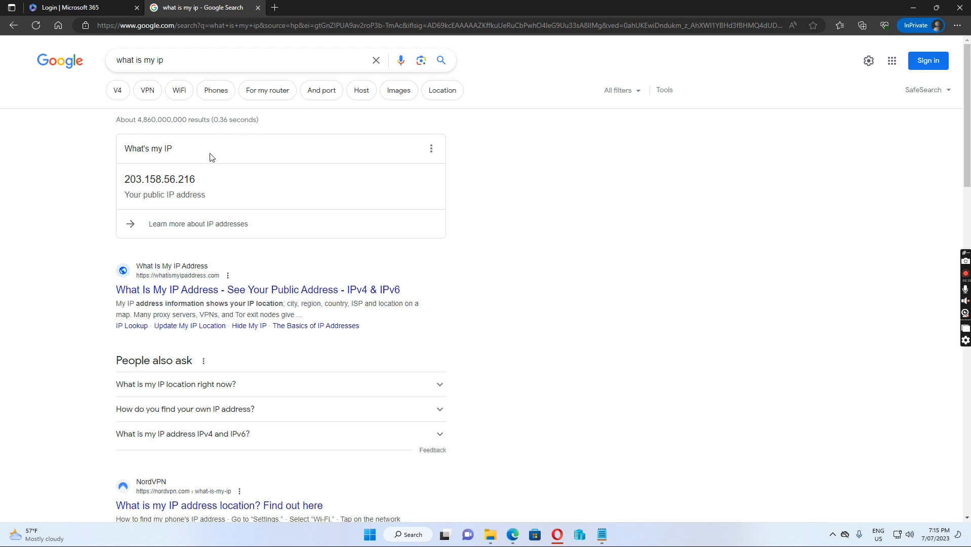
{"action": "double_click", "coordinate": [159, 179]}
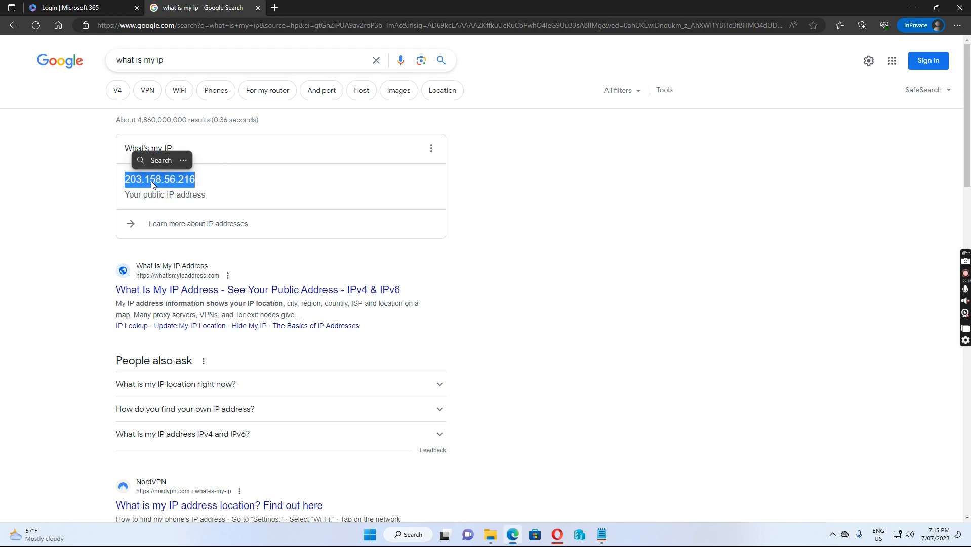
{"action": "mouse_move", "coordinate": [177, 187]}
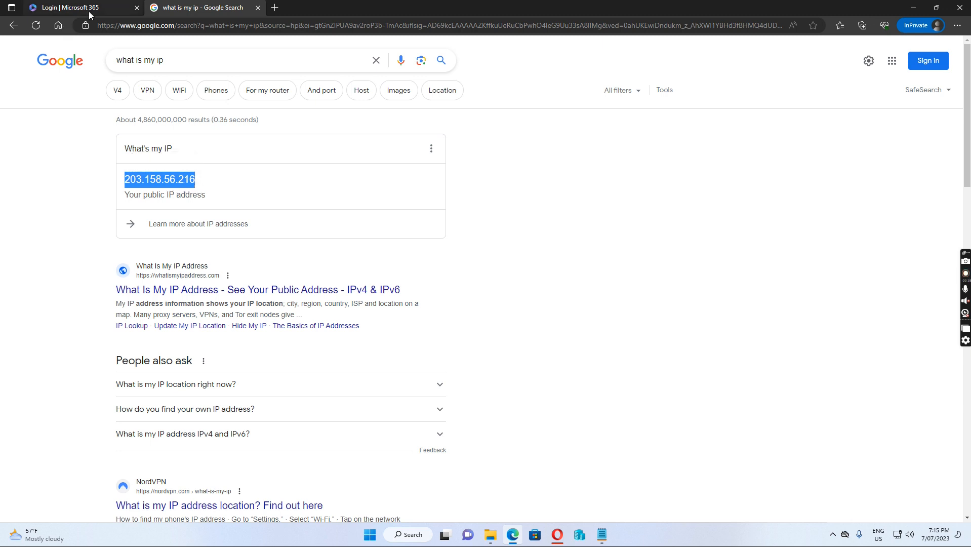
Reach Conditional Access > Policies and load the Require MFA for office 365 application access policy.
{"action": "left_click", "coordinate": [74, 7]}
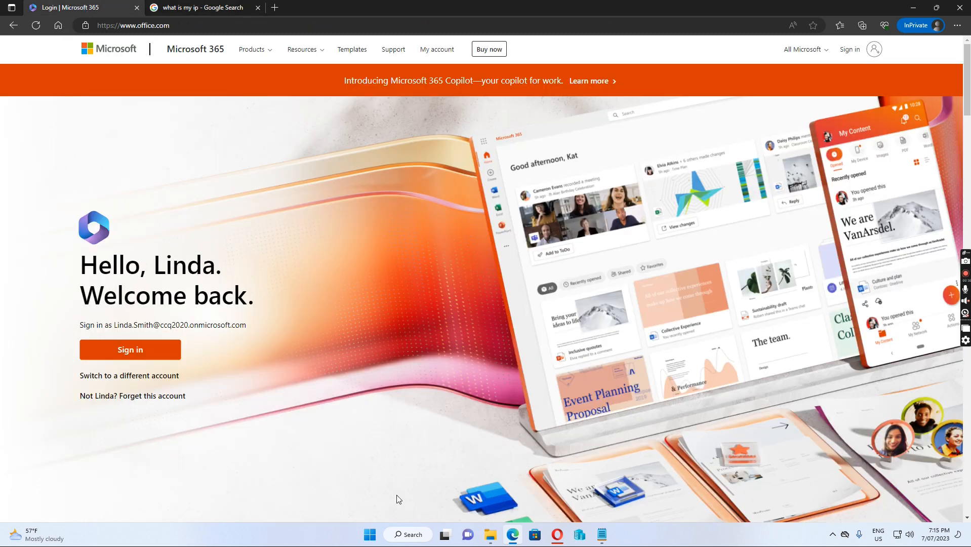
{"action": "mouse_move", "coordinate": [556, 535]}
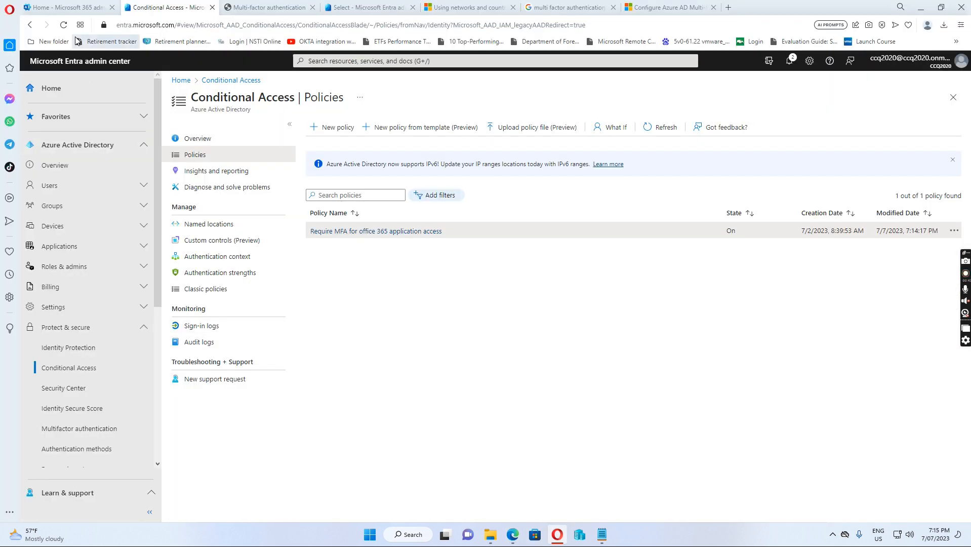
{"action": "mouse_move", "coordinate": [74, 367]}
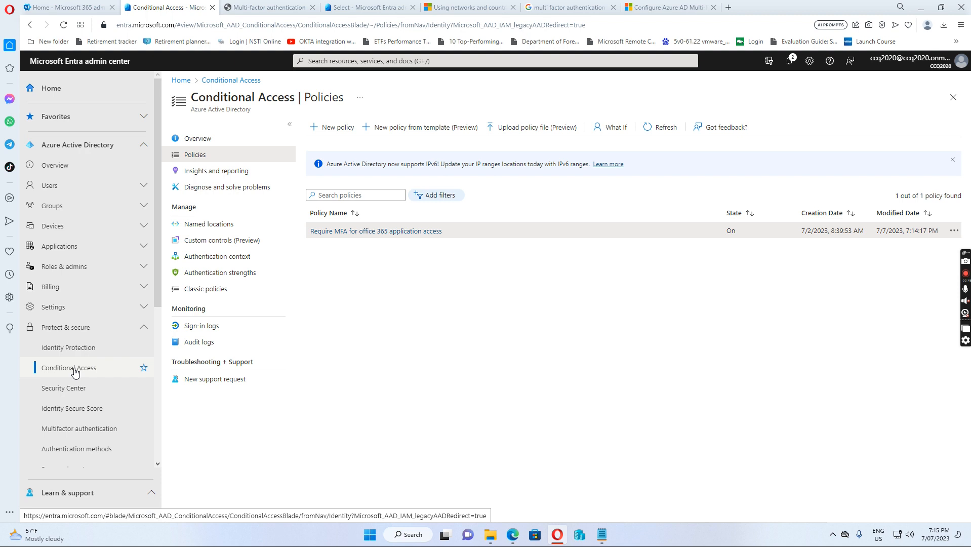
{"action": "left_click", "coordinate": [197, 138]}
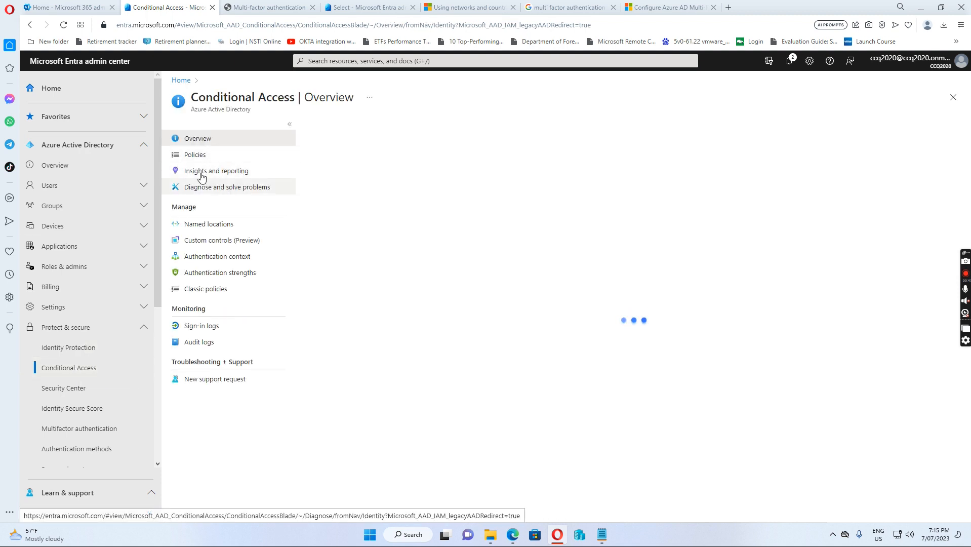
{"action": "left_click", "coordinate": [194, 154]}
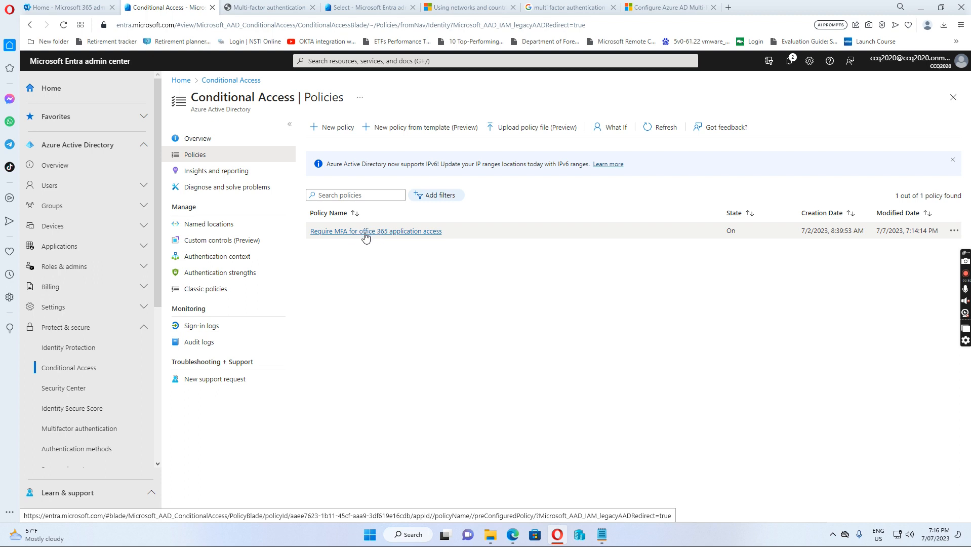
{"action": "mouse_move", "coordinate": [390, 237]}
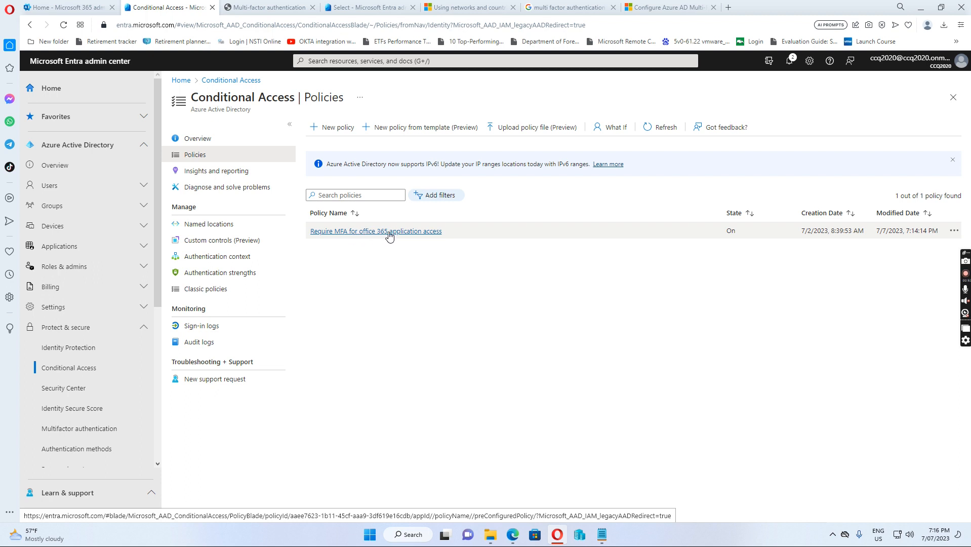
{"action": "left_click", "coordinate": [376, 230]}
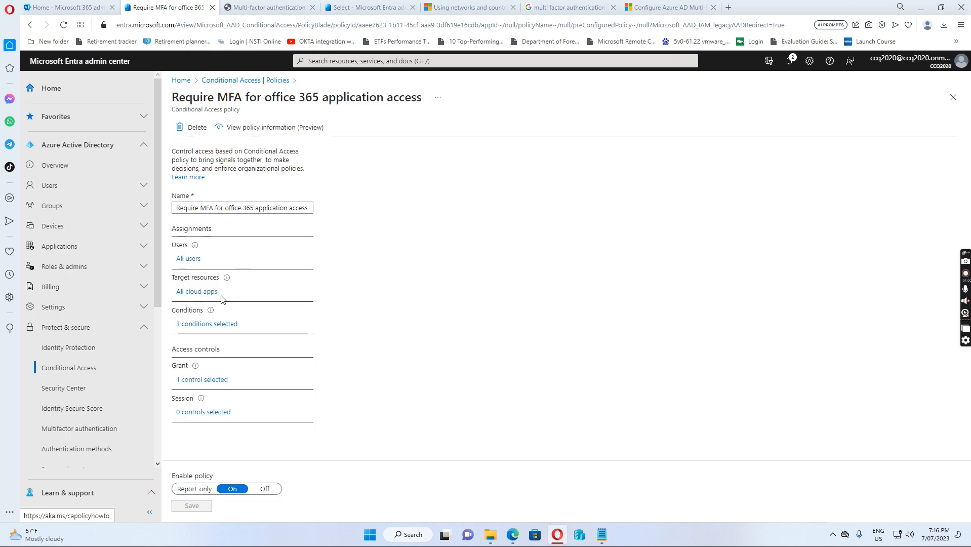
Review the policy's conditions: three device platforms and four client apps included.
{"action": "left_click", "coordinate": [207, 323]}
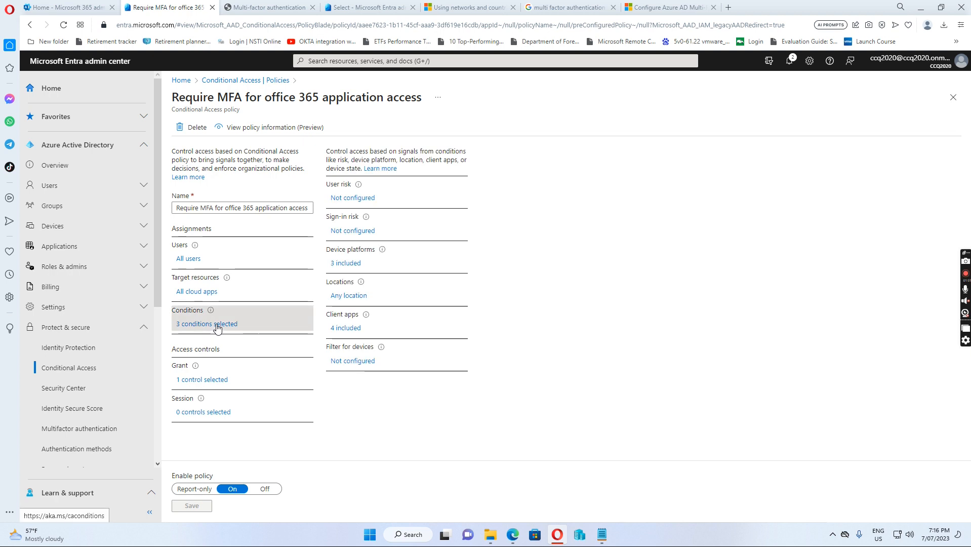
{"action": "mouse_move", "coordinate": [351, 262]}
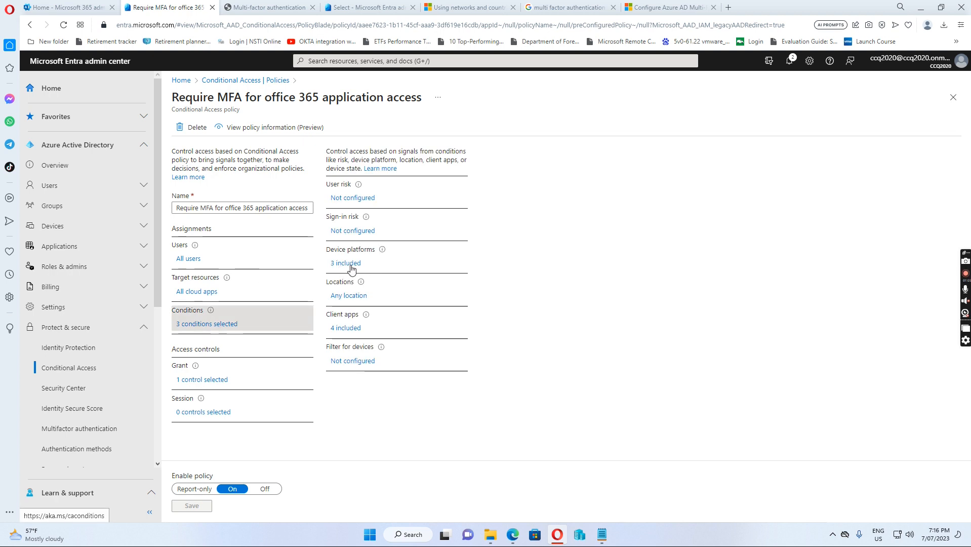
{"action": "mouse_move", "coordinate": [348, 303]}
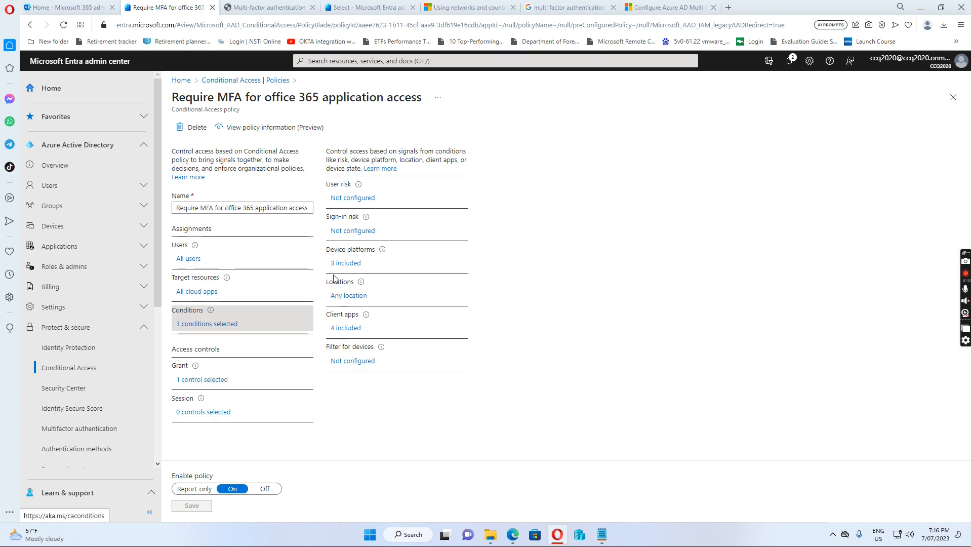
{"action": "mouse_move", "coordinate": [345, 264]}
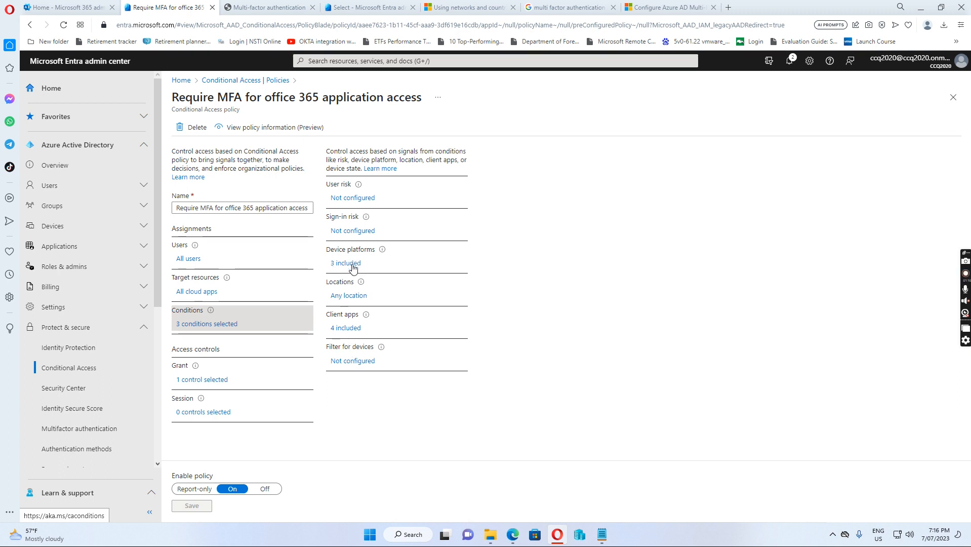
{"action": "left_click", "coordinate": [346, 262]}
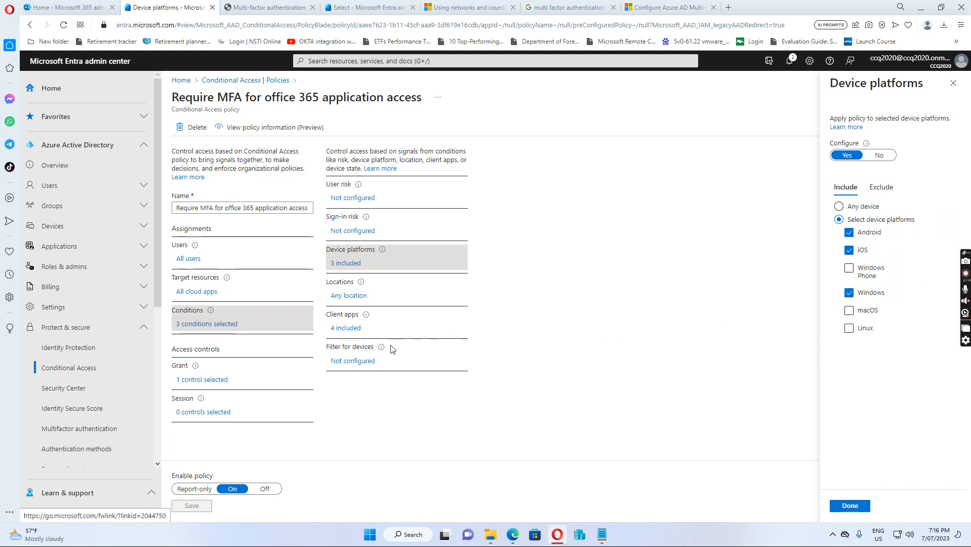
{"action": "left_click", "coordinate": [345, 328]}
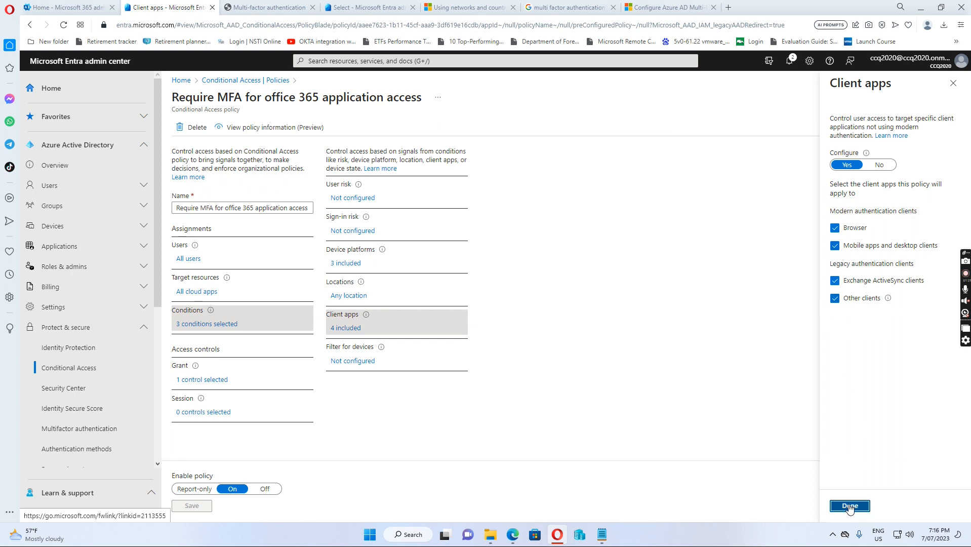
{"action": "left_click", "coordinate": [849, 505]}
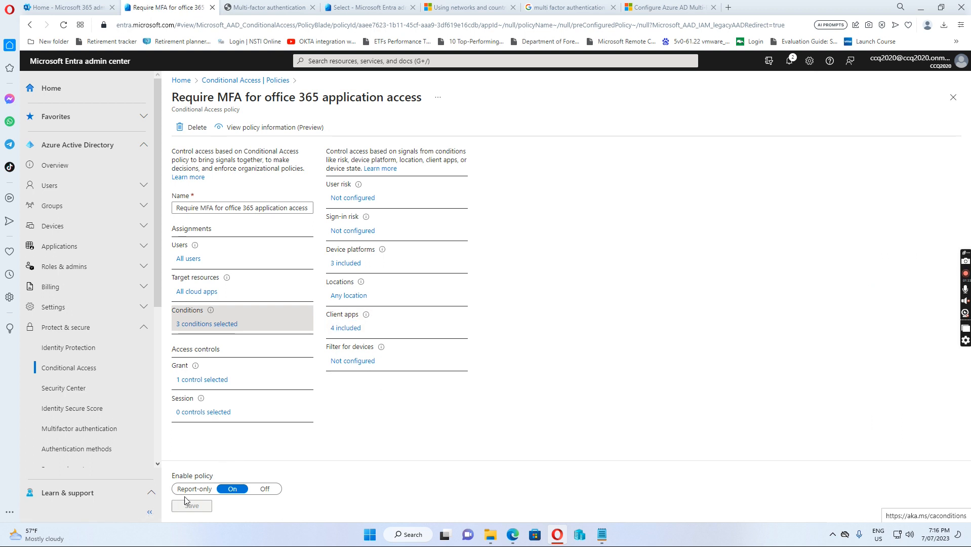
{"action": "mouse_move", "coordinate": [235, 429]}
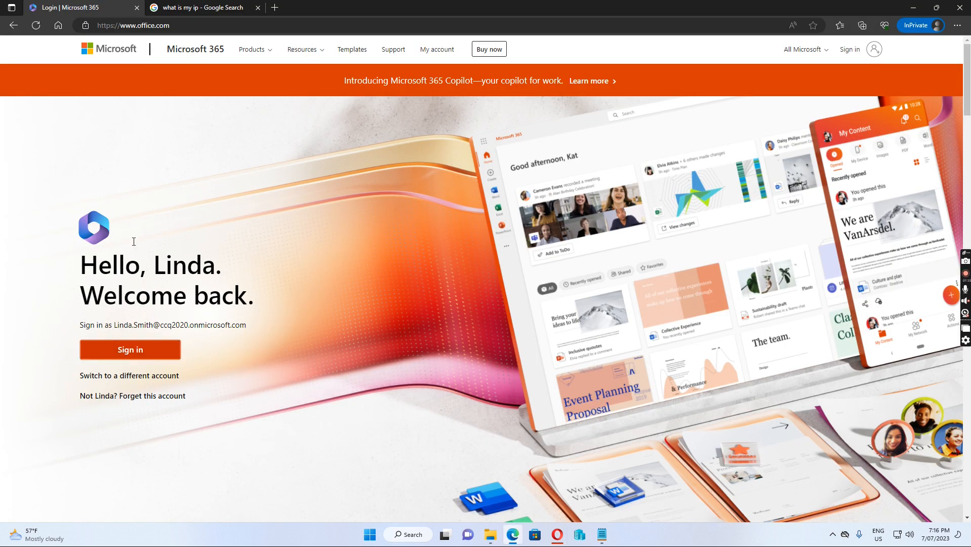
{"action": "mouse_move", "coordinate": [175, 187]}
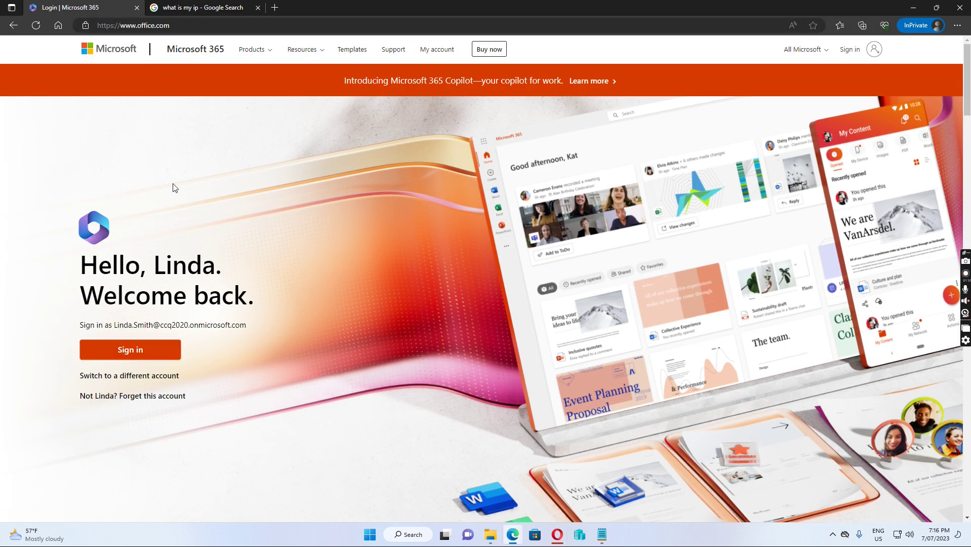
Sign in as Linda Smith, approve the Authenticator number match, decline Stay signed in, and show the account menu.
{"action": "left_click", "coordinate": [130, 349]}
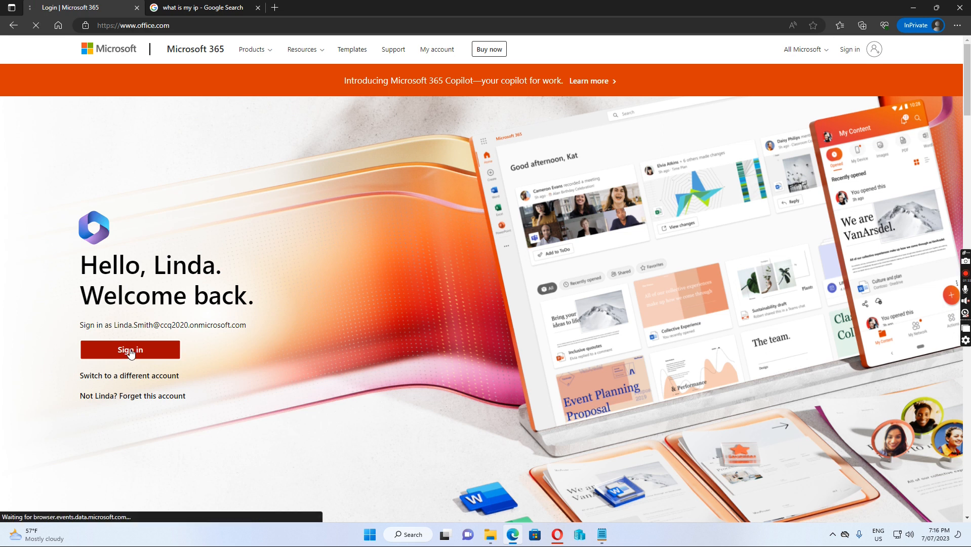
{"action": "left_click", "coordinate": [130, 349]}
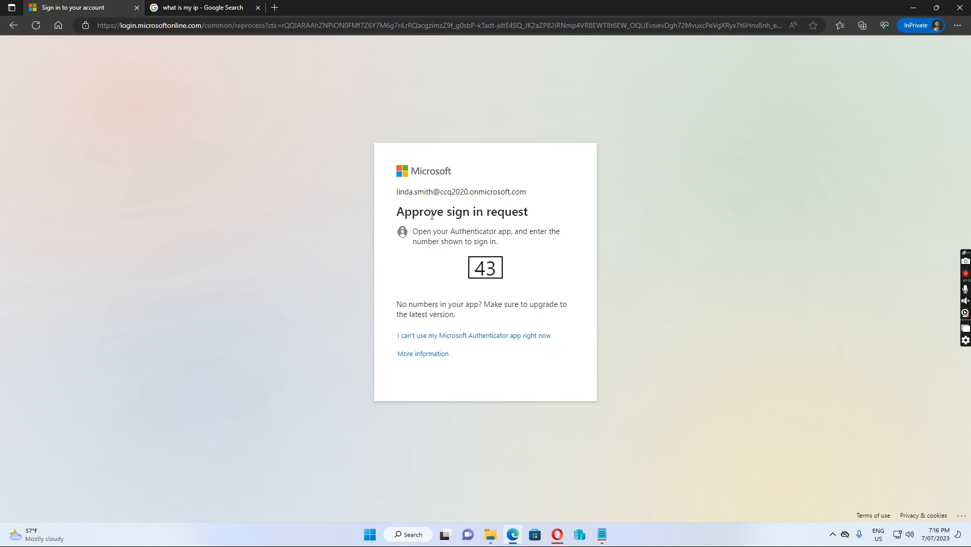
{"action": "mouse_move", "coordinate": [329, 196]}
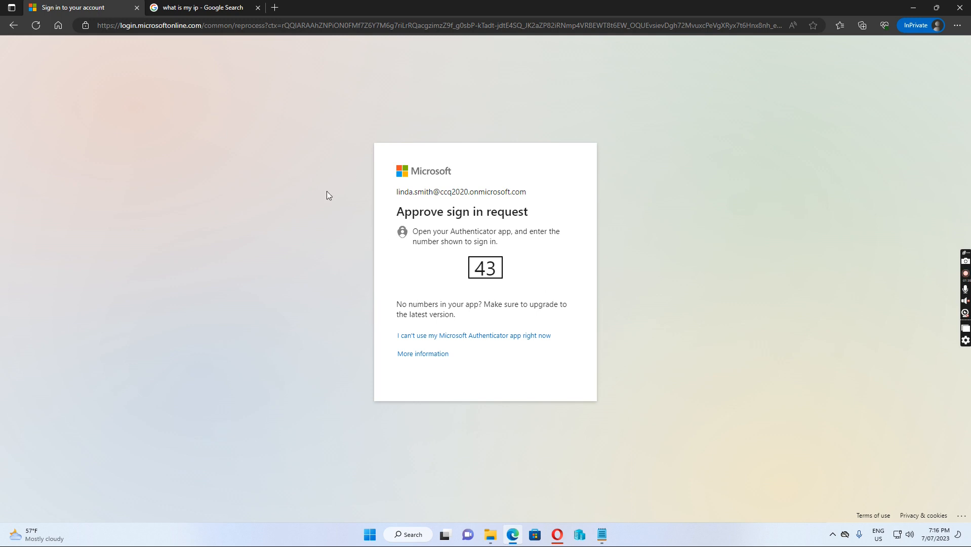
{"action": "mouse_move", "coordinate": [508, 288]}
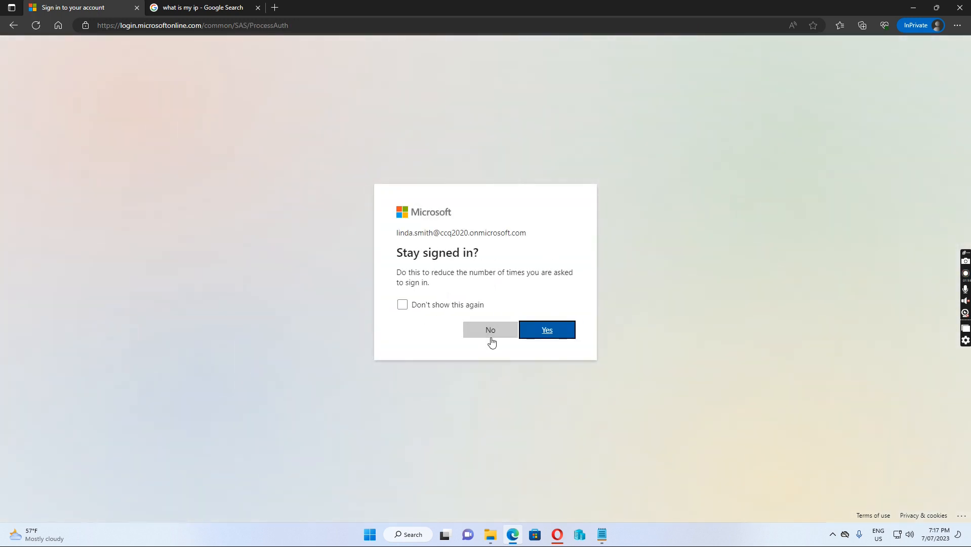
{"action": "left_click", "coordinate": [546, 329]}
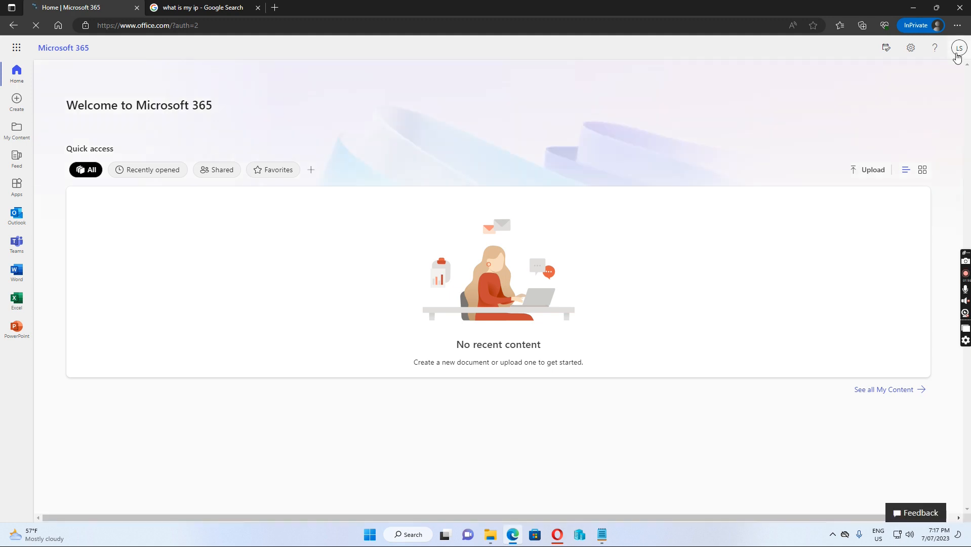
{"action": "left_click", "coordinate": [957, 48]}
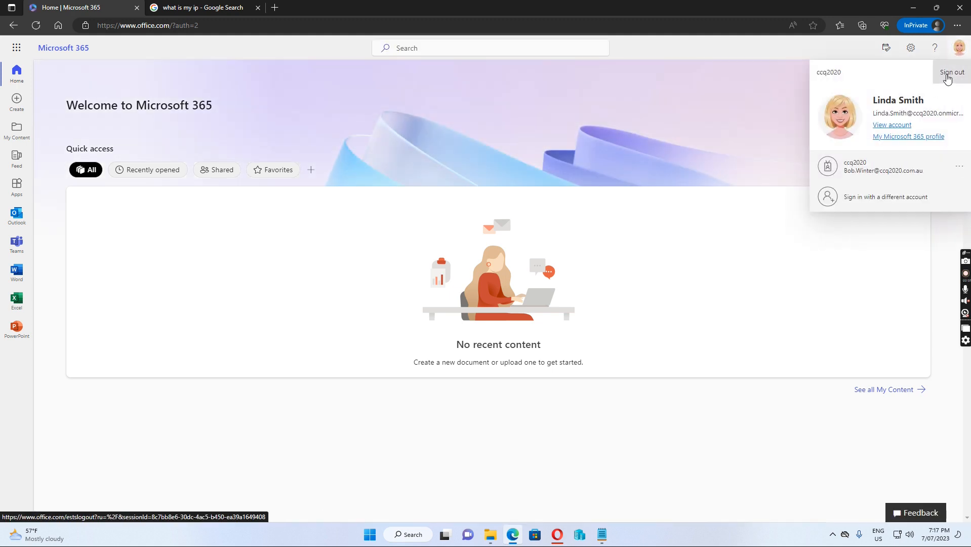
{"action": "left_click", "coordinate": [953, 72]}
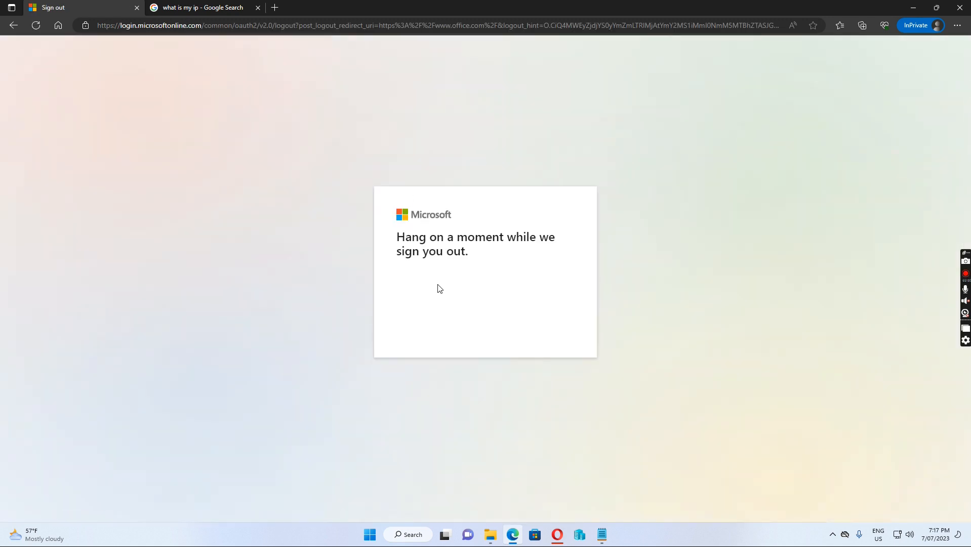
{"action": "mouse_move", "coordinate": [362, 237]}
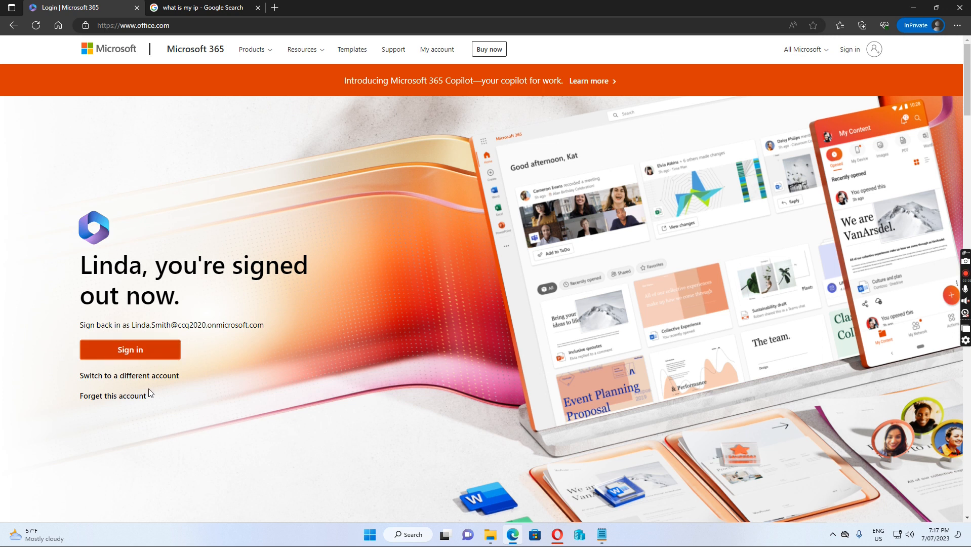
{"action": "left_click", "coordinate": [129, 349]}
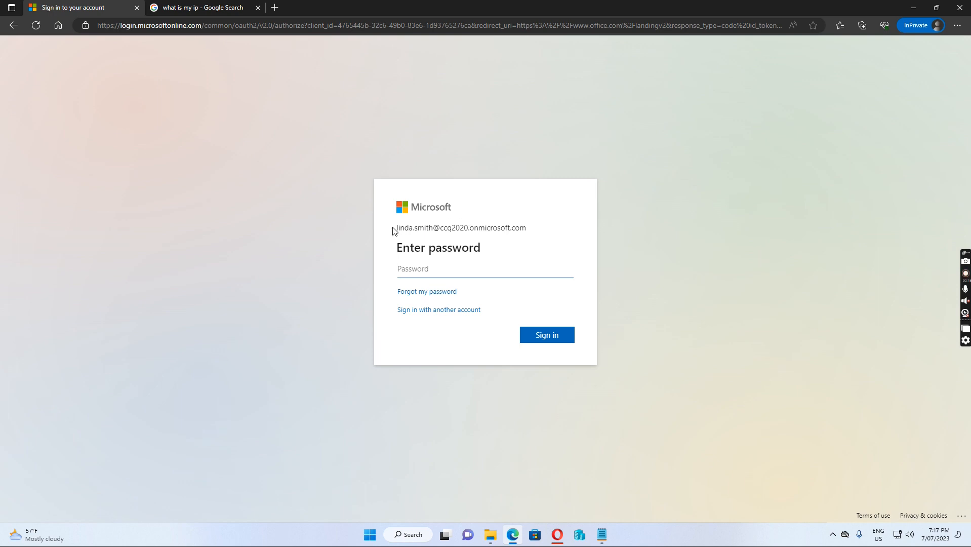
{"action": "left_click", "coordinate": [485, 268]}
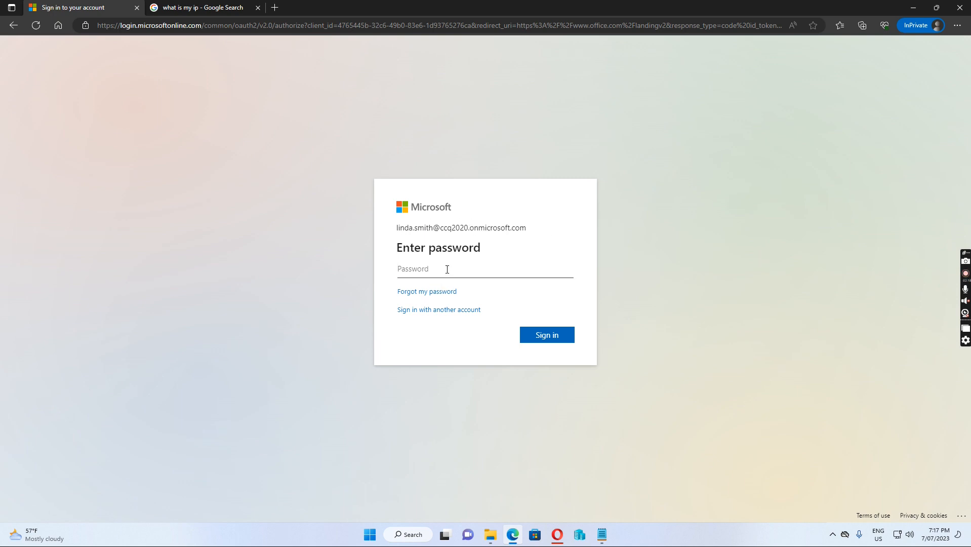
{"action": "type", "text": "•"}
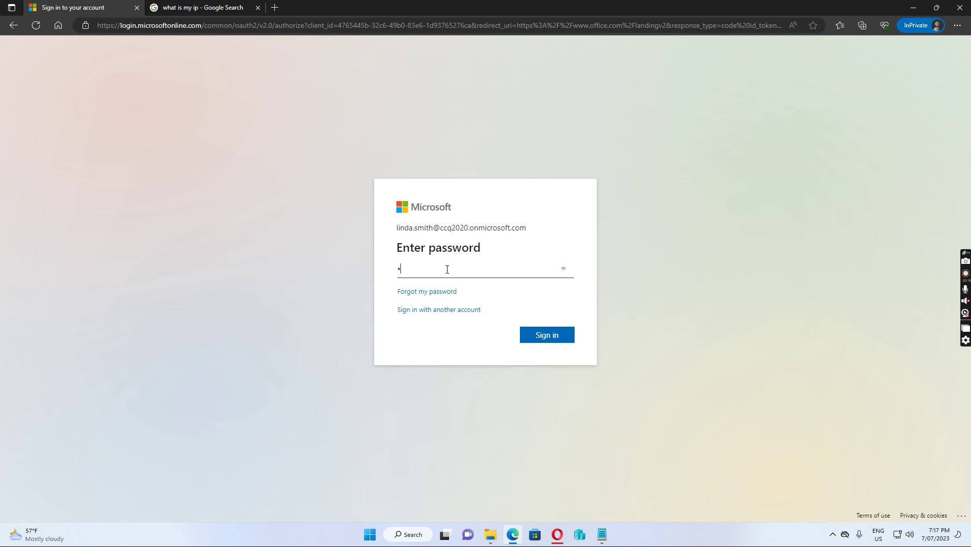
{"action": "type", "text": "password"}
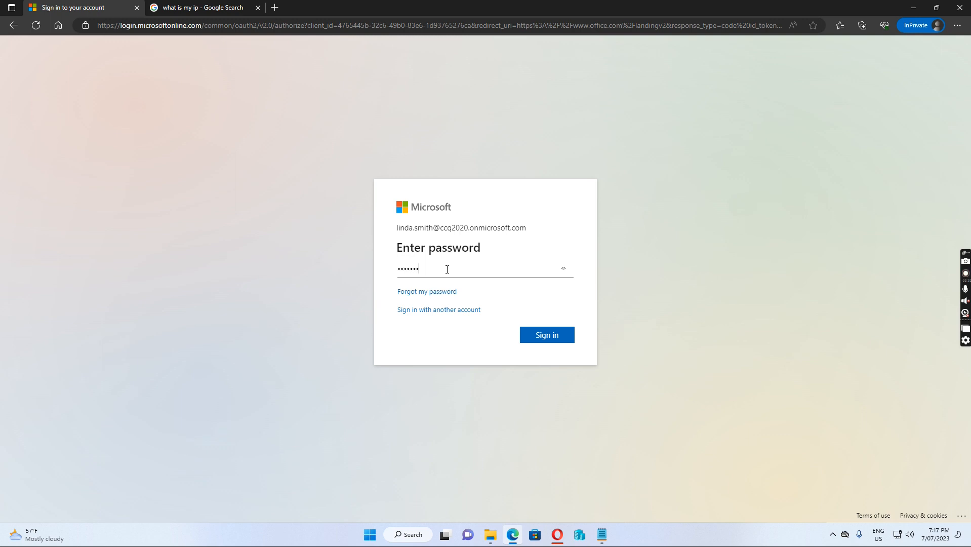
{"action": "left_click", "coordinate": [546, 334]}
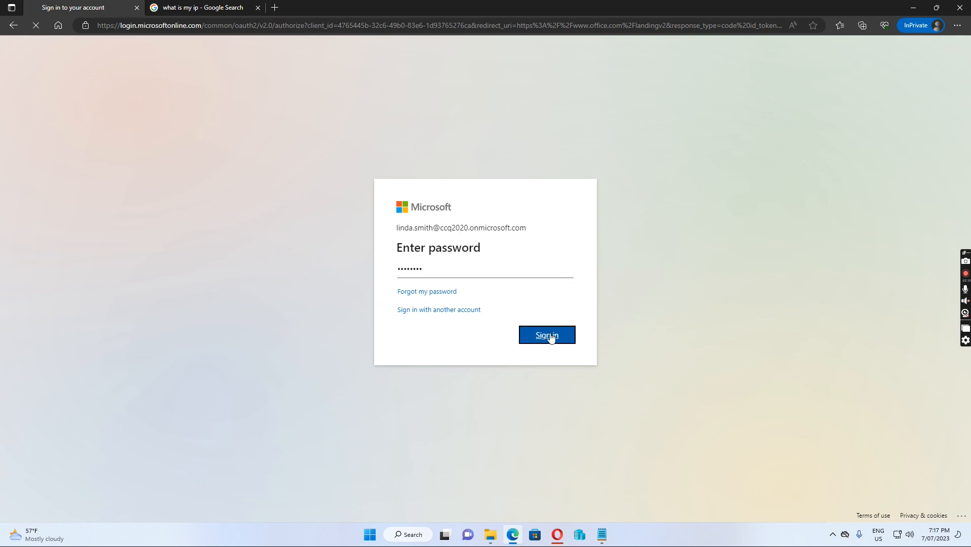
{"action": "left_click", "coordinate": [545, 335]}
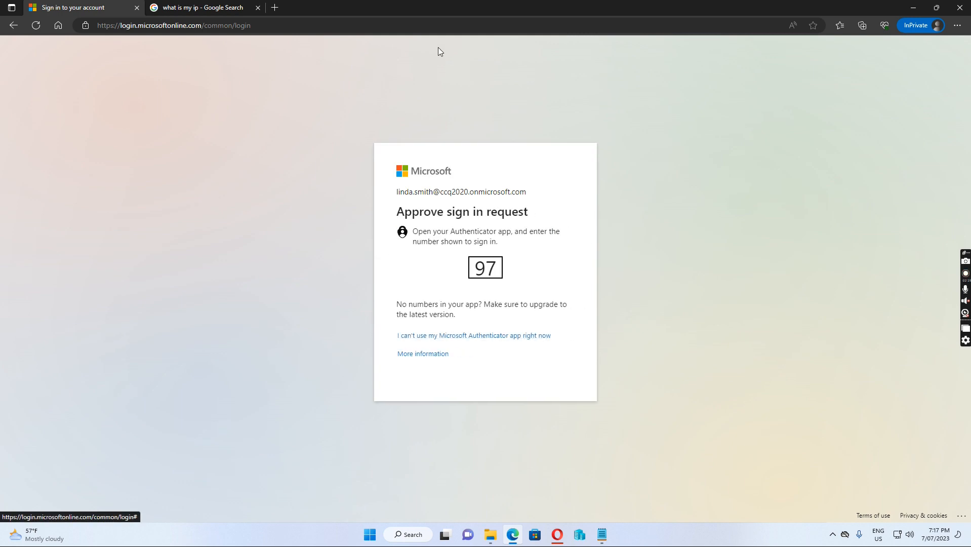
{"action": "mouse_move", "coordinate": [391, 266]}
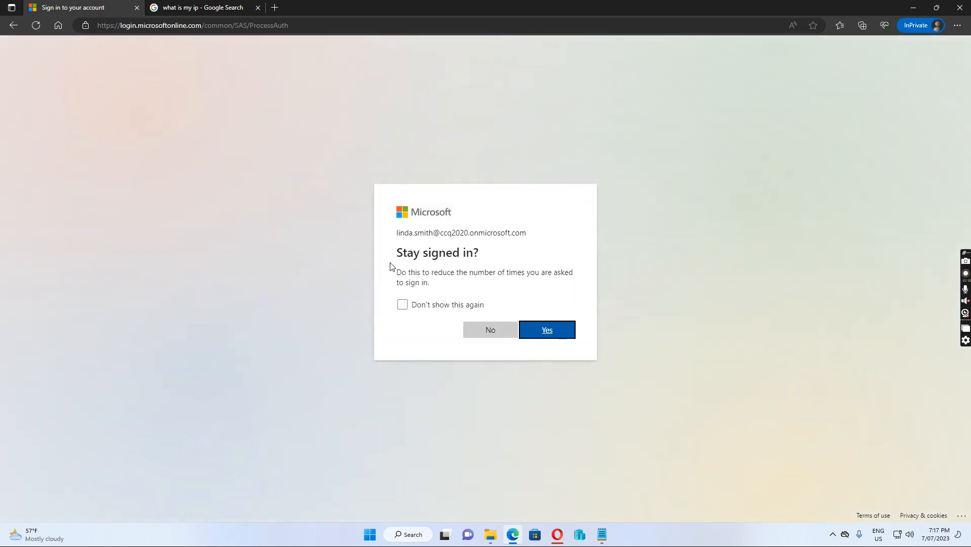
{"action": "mouse_move", "coordinate": [471, 318]}
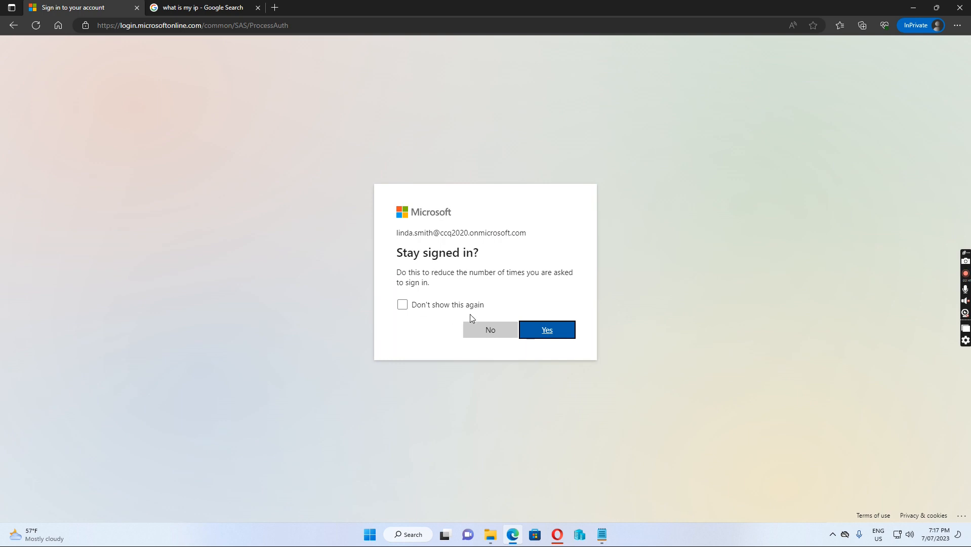
After the Authenticator approval, answer Stay signed in and show the account menu on the home page.
{"action": "left_click", "coordinate": [546, 329]}
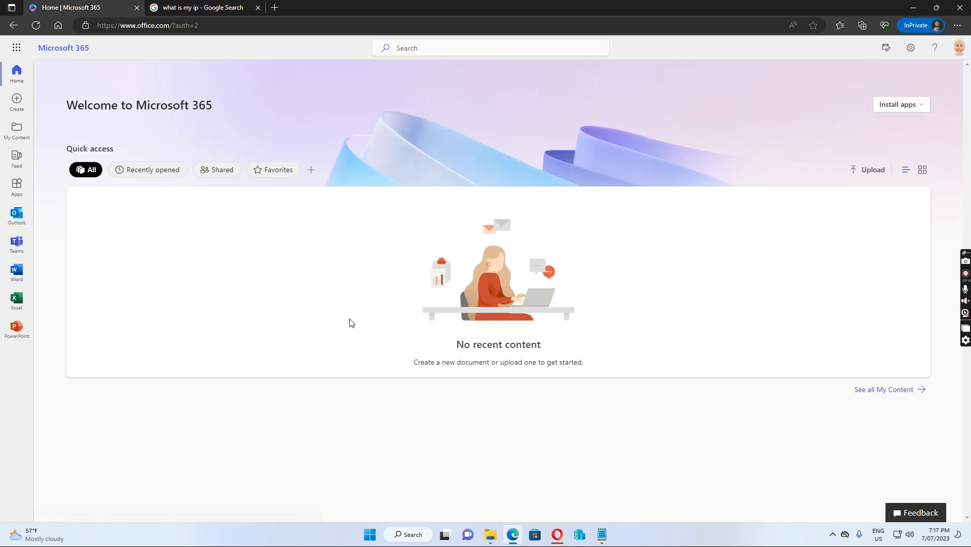
{"action": "mouse_move", "coordinate": [431, 147]}
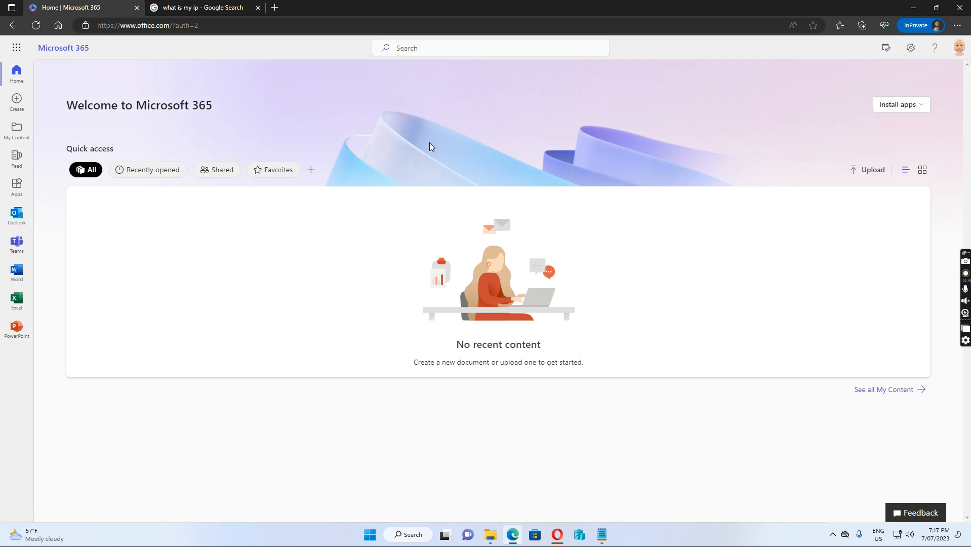
{"action": "mouse_move", "coordinate": [403, 117]}
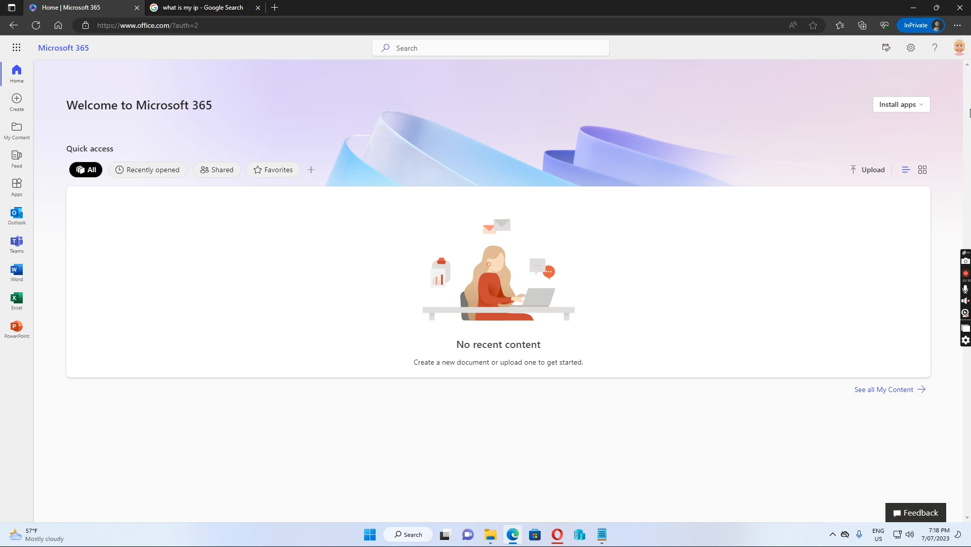
{"action": "mouse_move", "coordinate": [960, 47]}
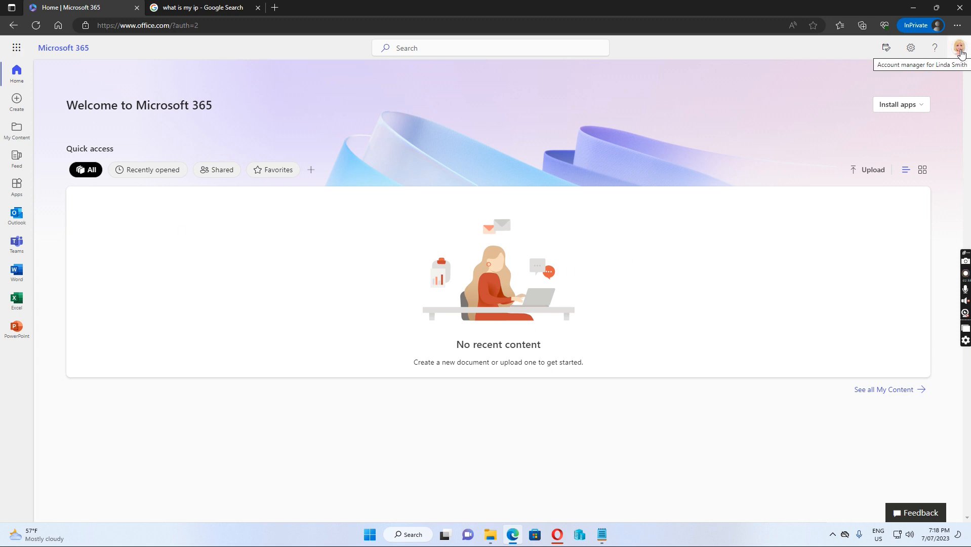
{"action": "left_click", "coordinate": [959, 48]}
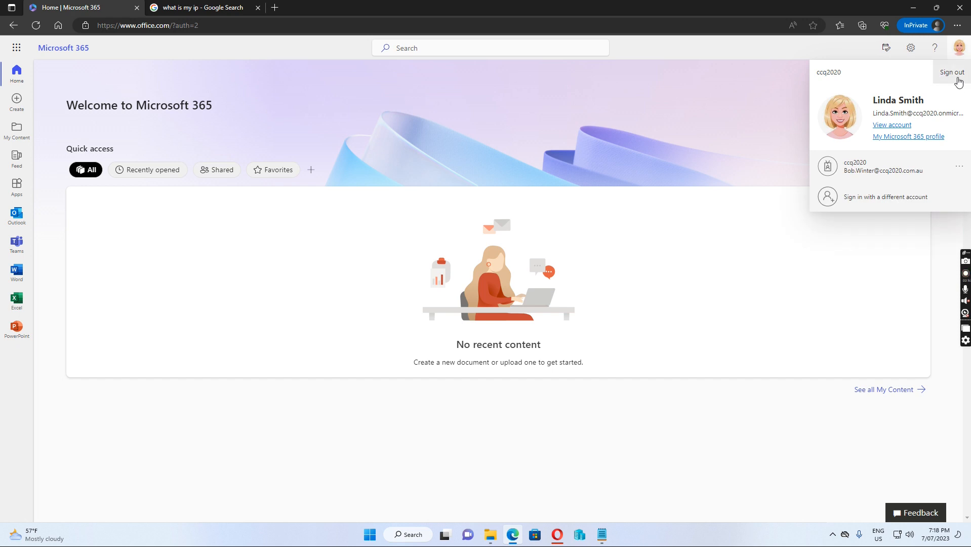
Sign the test user out and enter the Azure Active Directory admin center's Protect & secure section.
{"action": "left_click", "coordinate": [954, 72]}
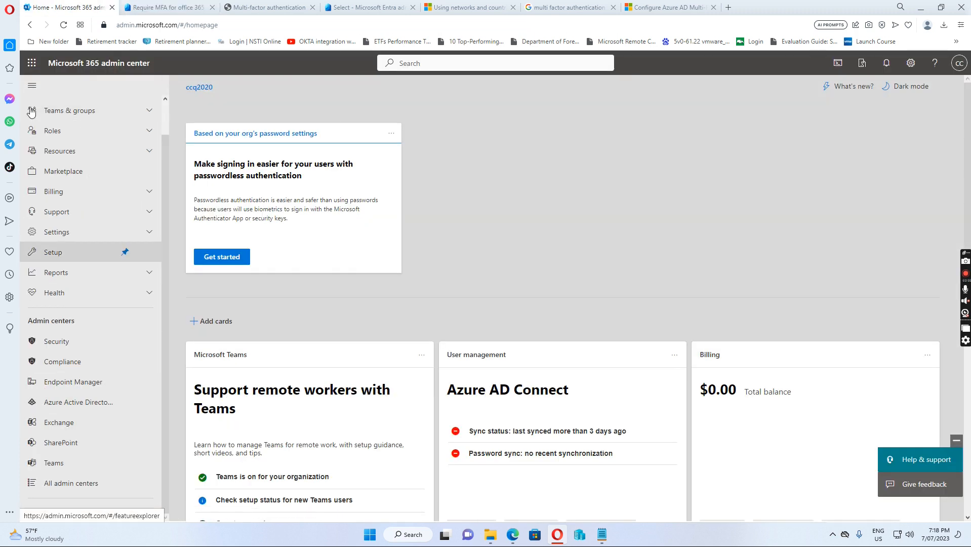
{"action": "mouse_move", "coordinate": [77, 402]}
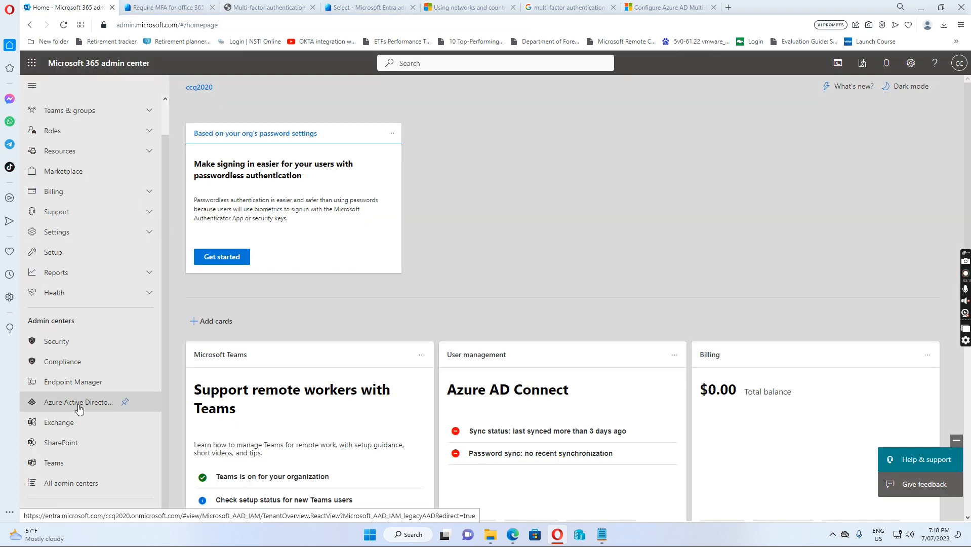
{"action": "left_click", "coordinate": [78, 401]}
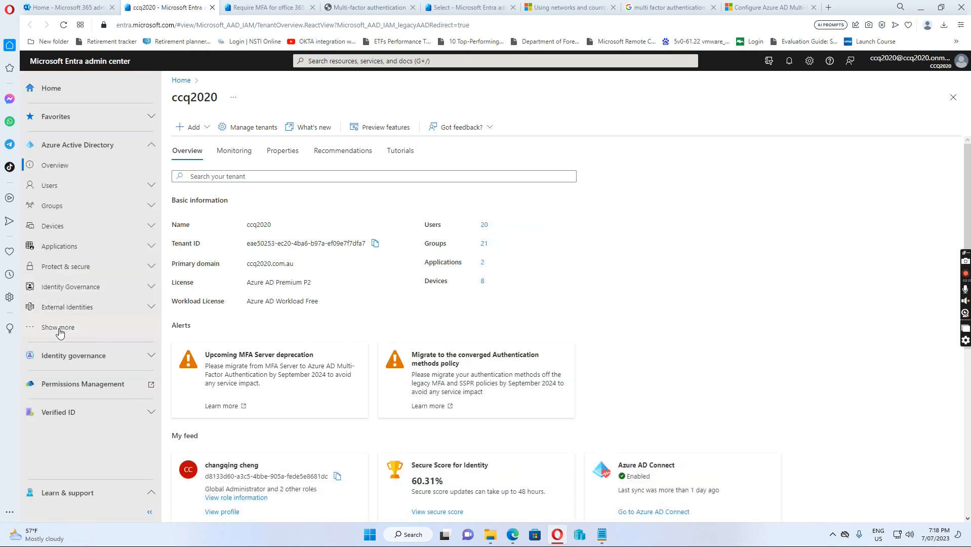
{"action": "left_click", "coordinate": [57, 327]}
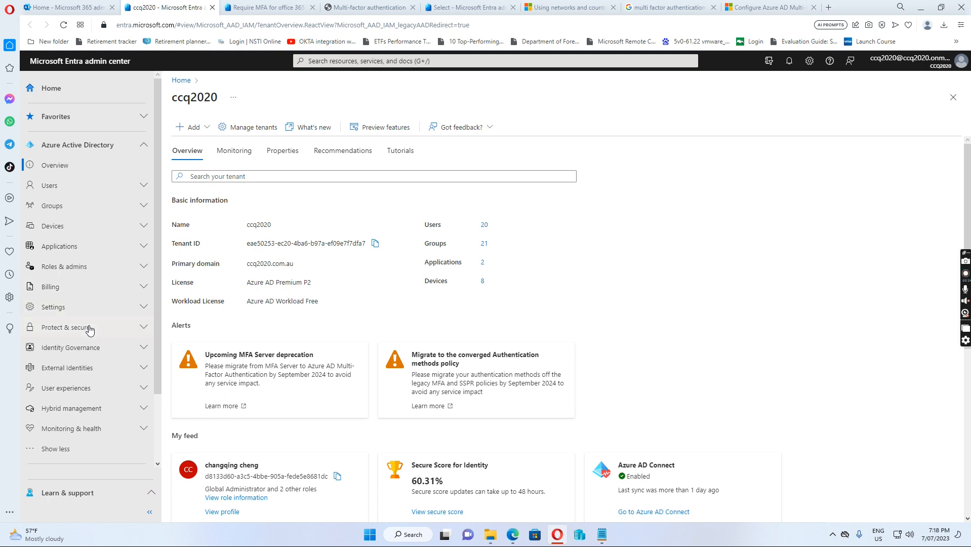
{"action": "left_click", "coordinate": [66, 327]}
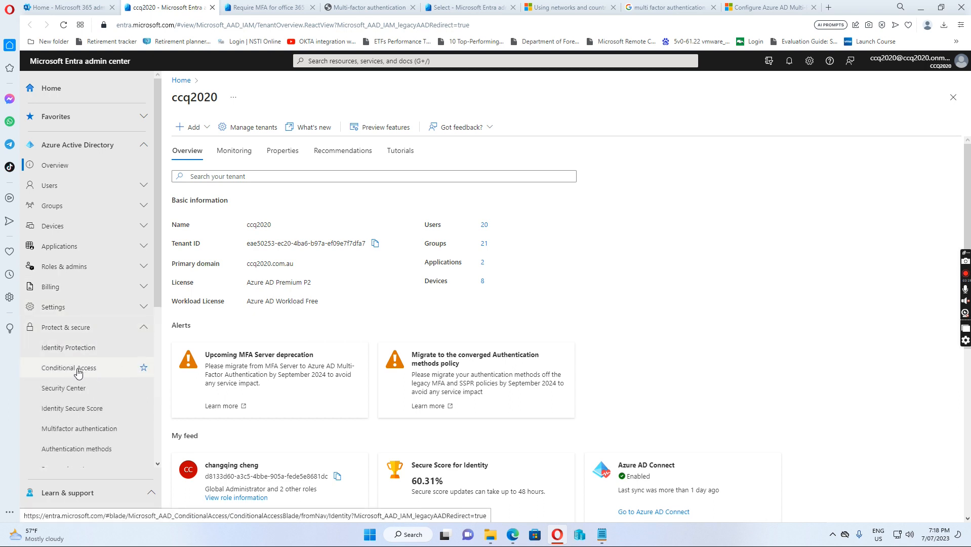
Show the Conditional Access Named locations list with the trusted My Trust network IP range.
{"action": "left_click", "coordinate": [68, 367]}
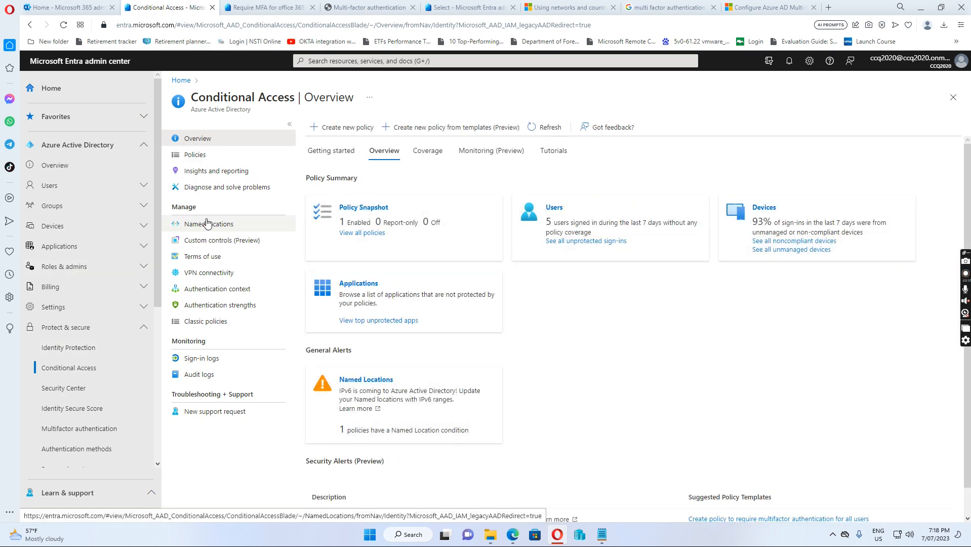
{"action": "left_click", "coordinate": [208, 224]}
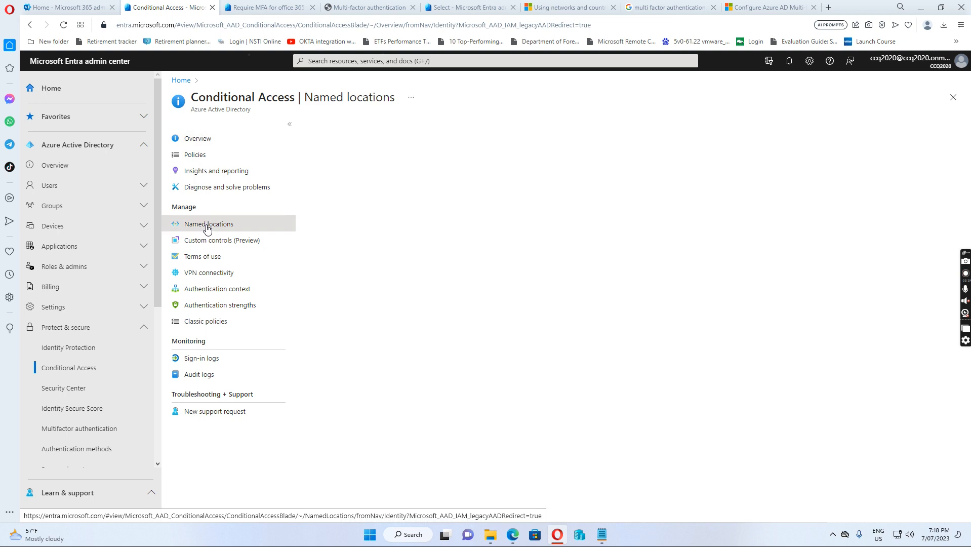
{"action": "left_click", "coordinate": [208, 224]}
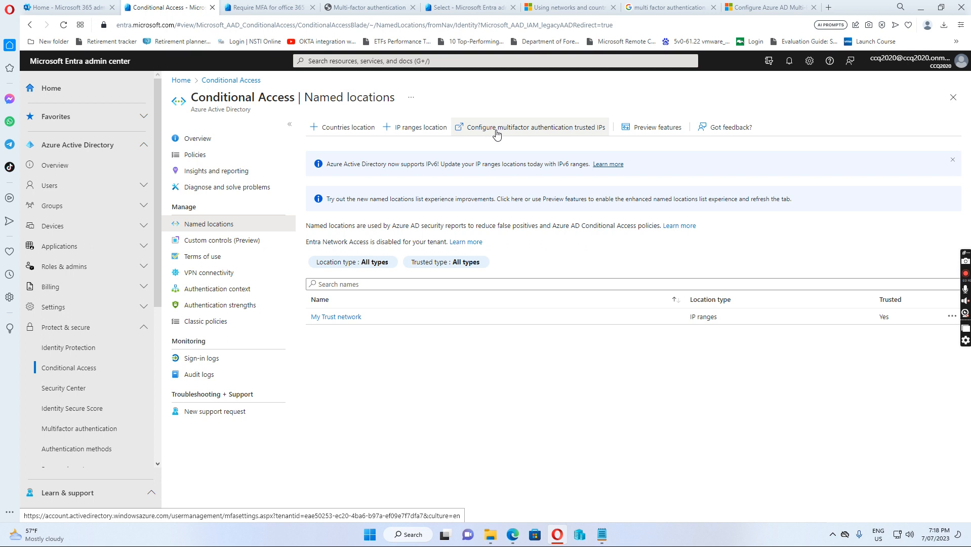
{"action": "mouse_move", "coordinate": [515, 133]}
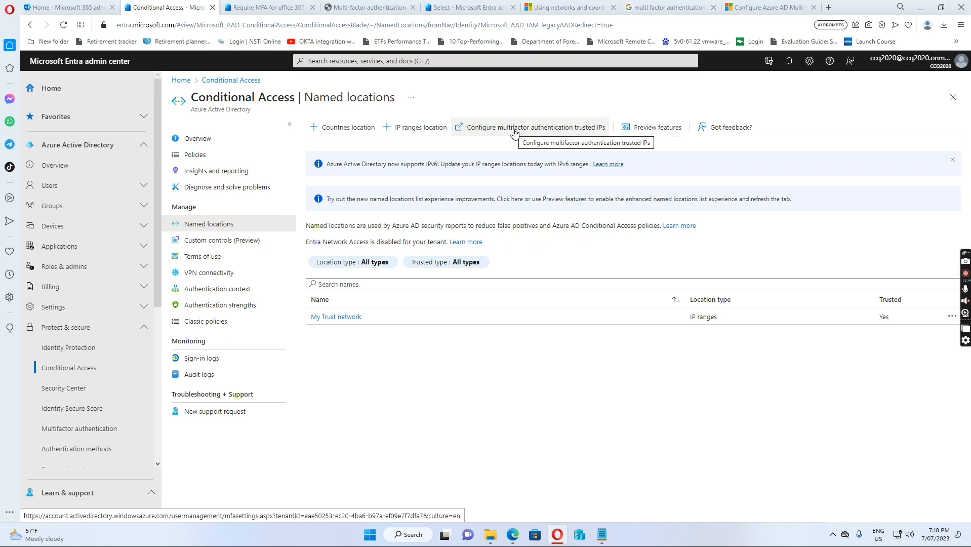
{"action": "left_click", "coordinate": [534, 127]}
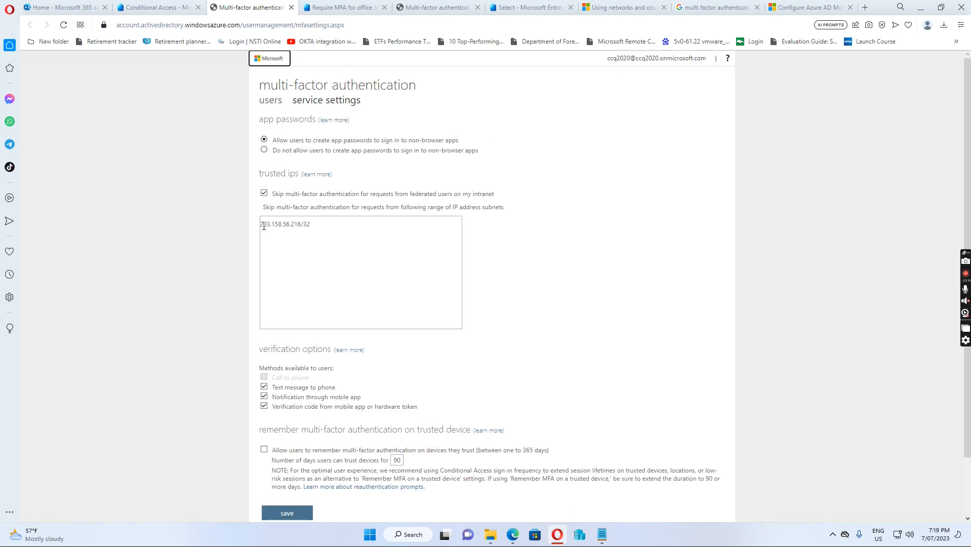
{"action": "mouse_move", "coordinate": [277, 234]}
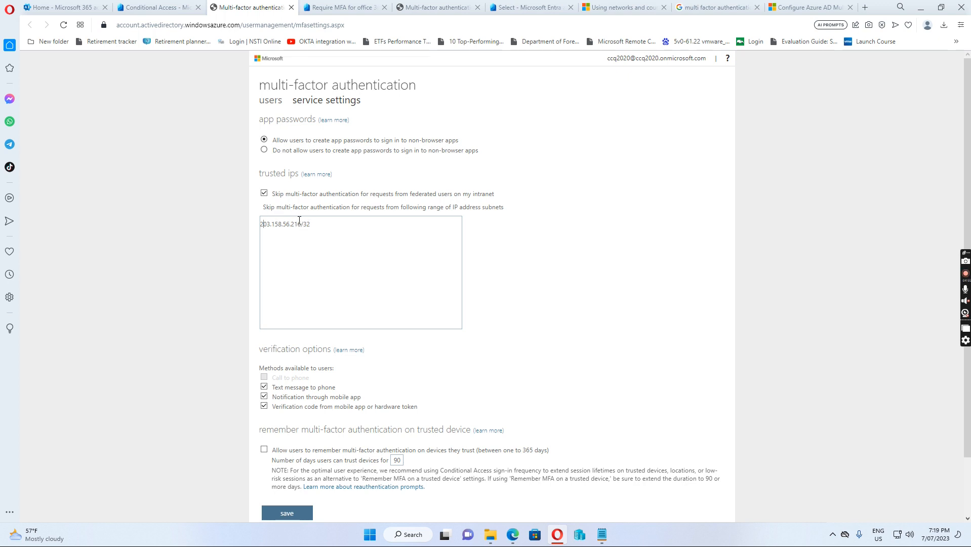
{"action": "mouse_move", "coordinate": [329, 234]}
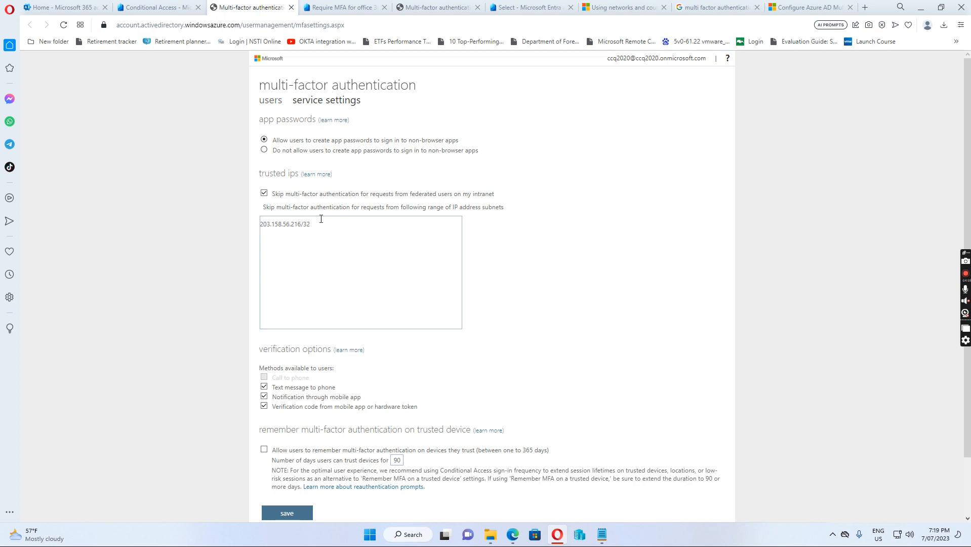
{"action": "left_click", "coordinate": [287, 512]}
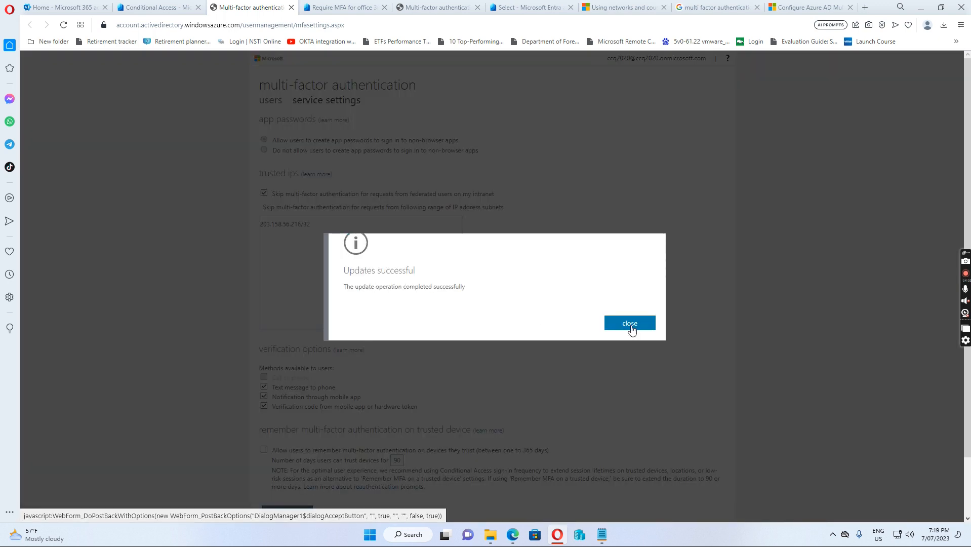
{"action": "left_click", "coordinate": [628, 323]}
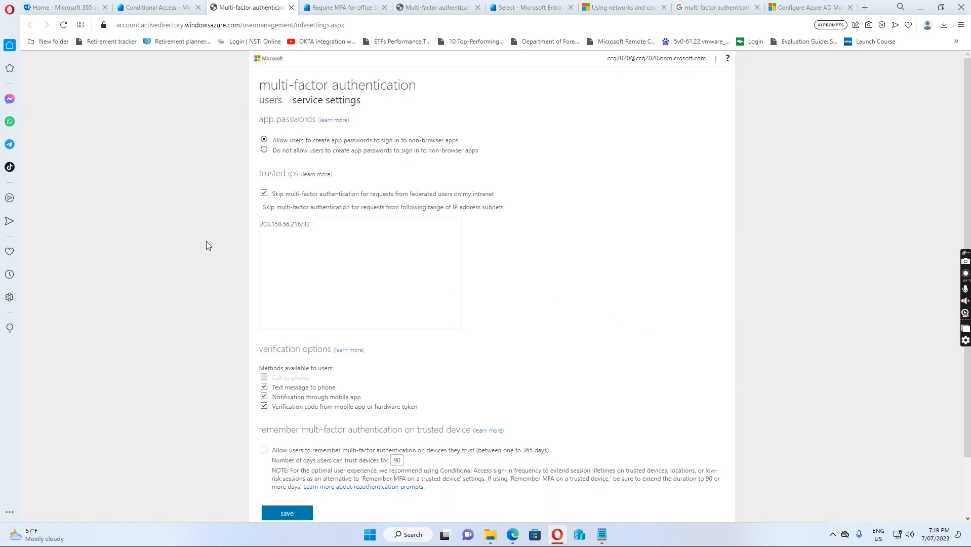
{"action": "mouse_move", "coordinate": [399, 239]}
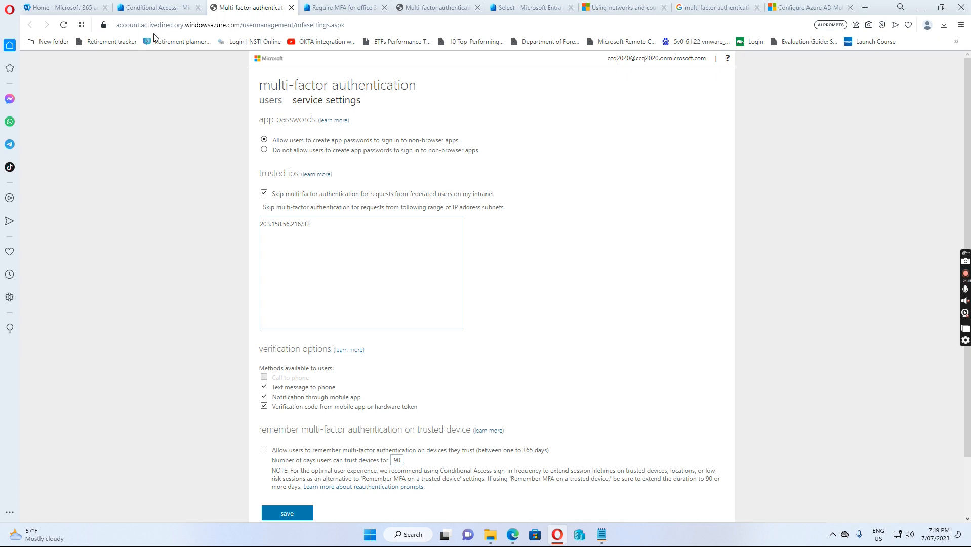
{"action": "mouse_move", "coordinate": [158, 8]}
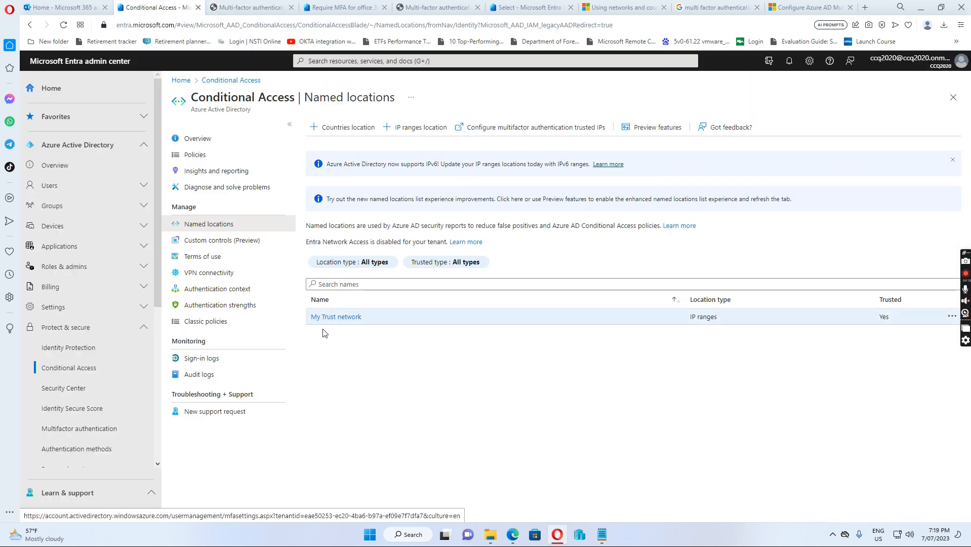
{"action": "mouse_move", "coordinate": [219, 170]}
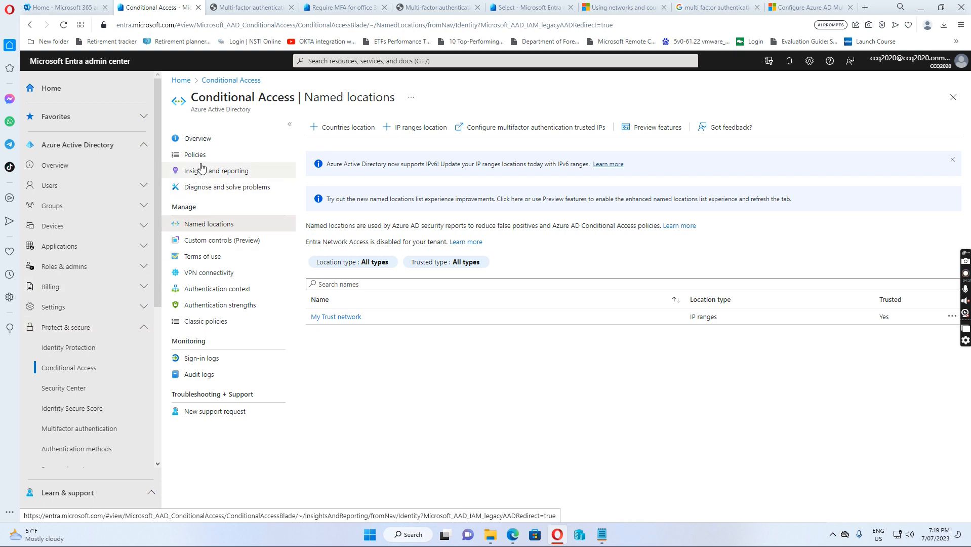
In the Require MFA policy, show the Locations condition currently set to Any location.
{"action": "left_click", "coordinate": [195, 154]}
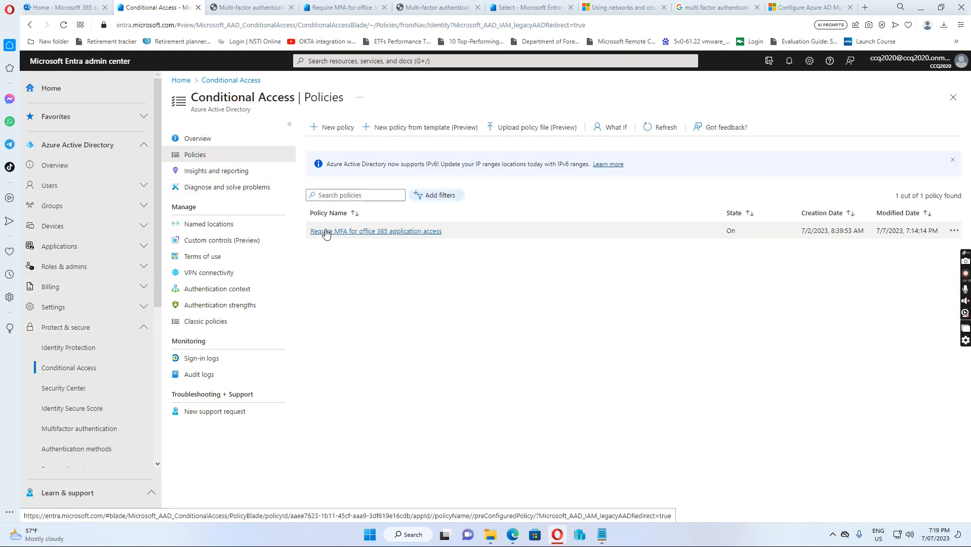
{"action": "left_click", "coordinate": [376, 230]}
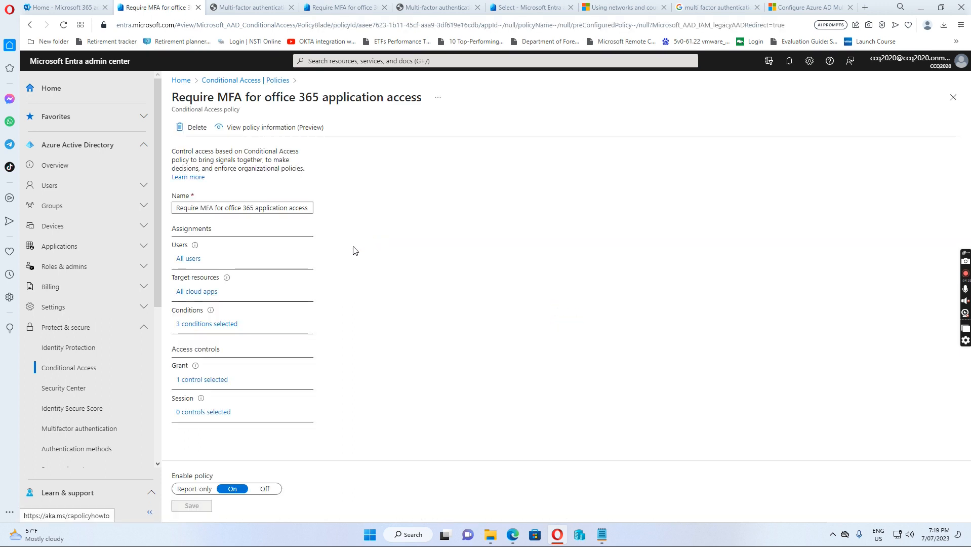
{"action": "mouse_move", "coordinate": [219, 323]}
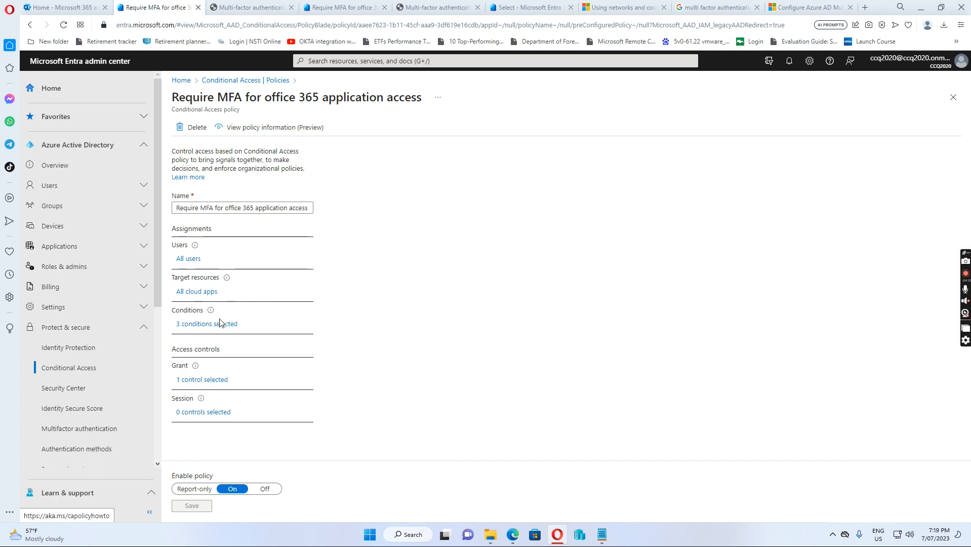
{"action": "mouse_move", "coordinate": [205, 324]}
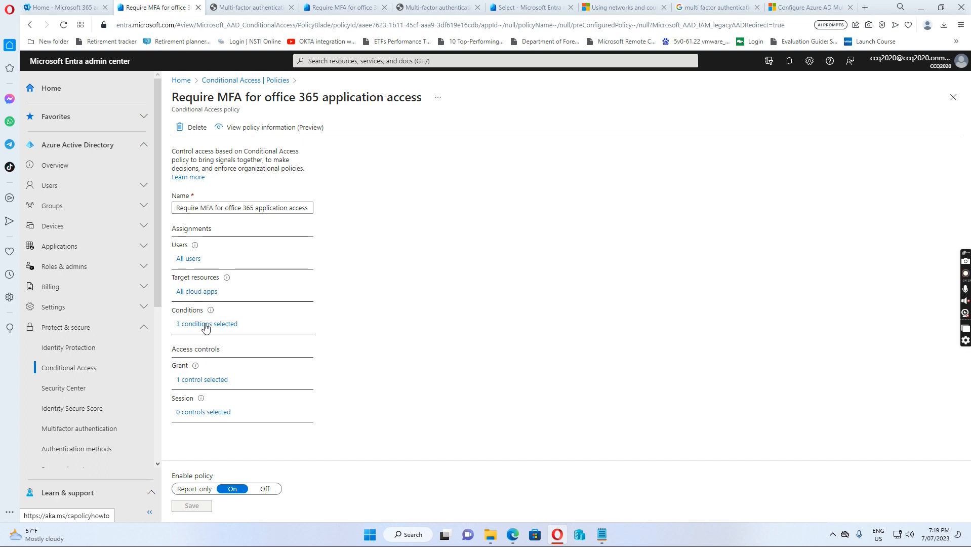
{"action": "left_click", "coordinate": [207, 323]}
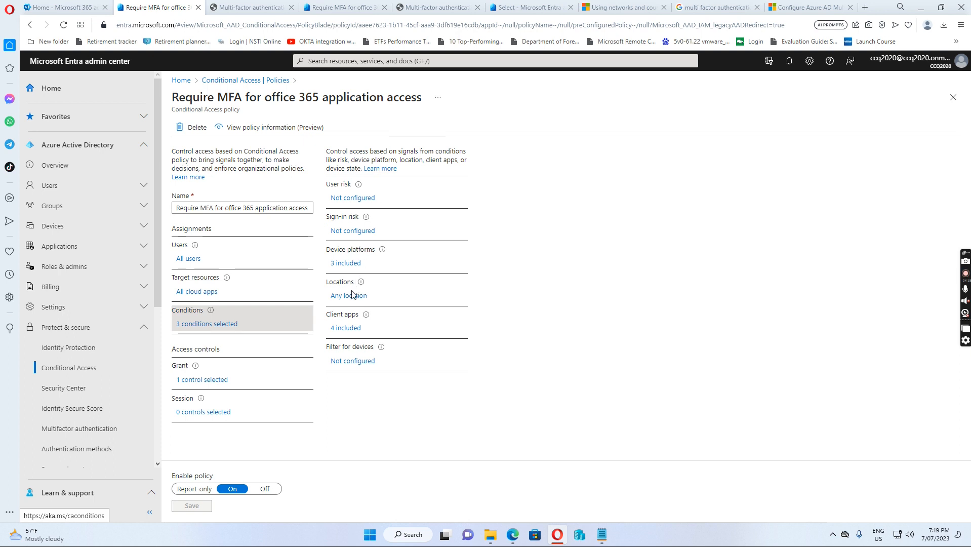
{"action": "mouse_move", "coordinate": [348, 296]}
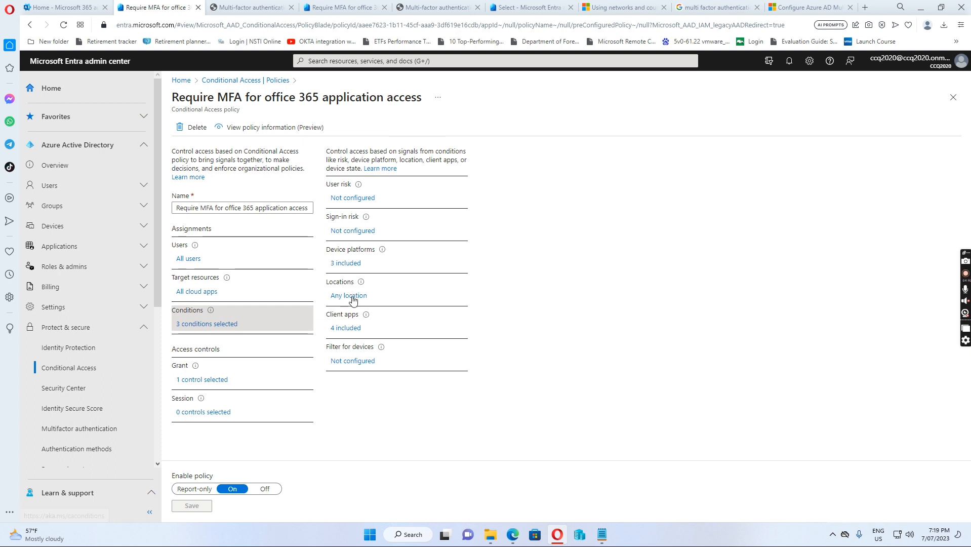
{"action": "left_click", "coordinate": [348, 296]}
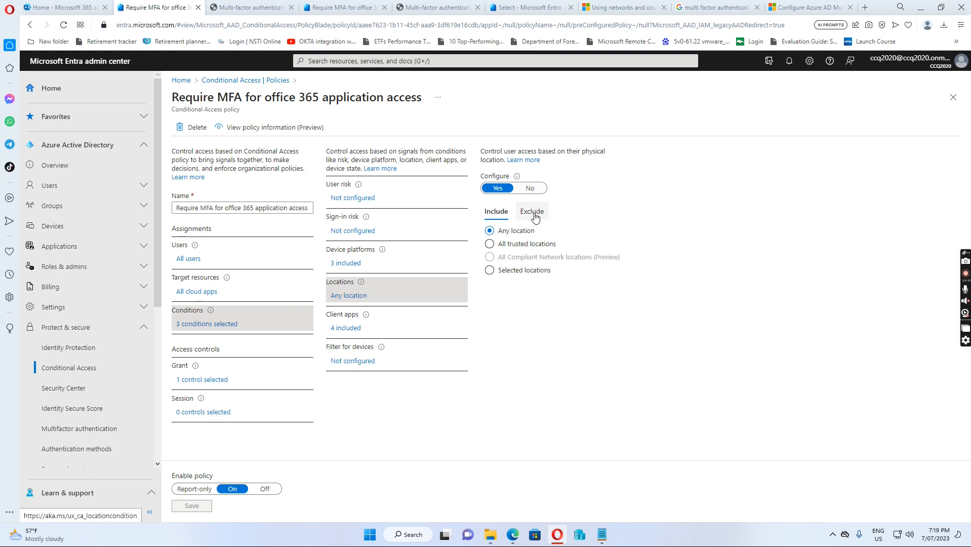
Exclude the Multifactor authentication trusted IPs named location from the policy's Locations condition.
{"action": "left_click", "coordinate": [530, 211]}
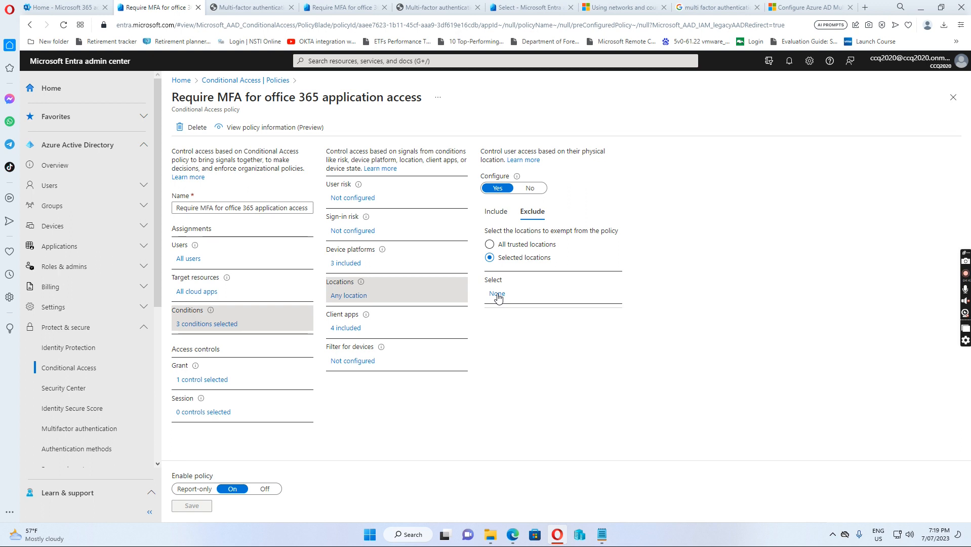
{"action": "left_click", "coordinate": [497, 294]}
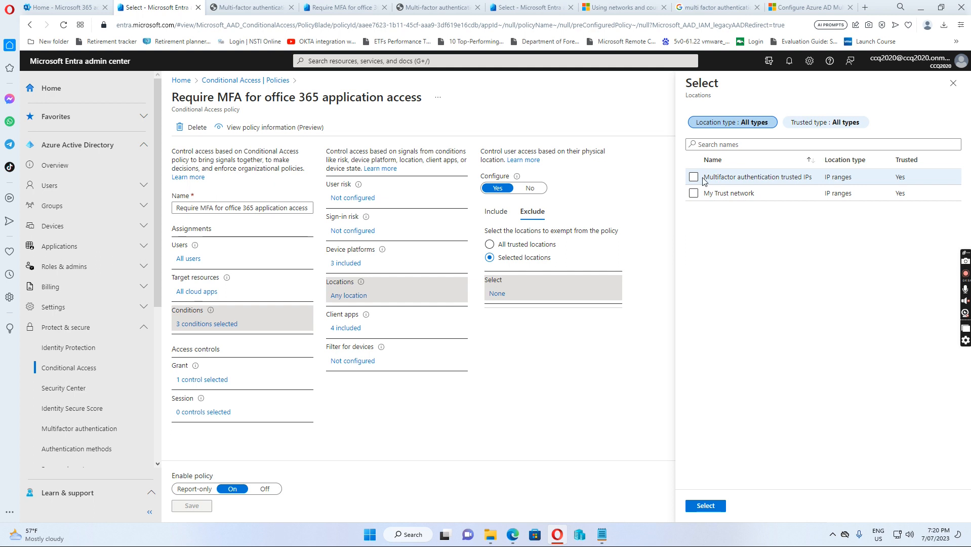
{"action": "mouse_move", "coordinate": [725, 176]}
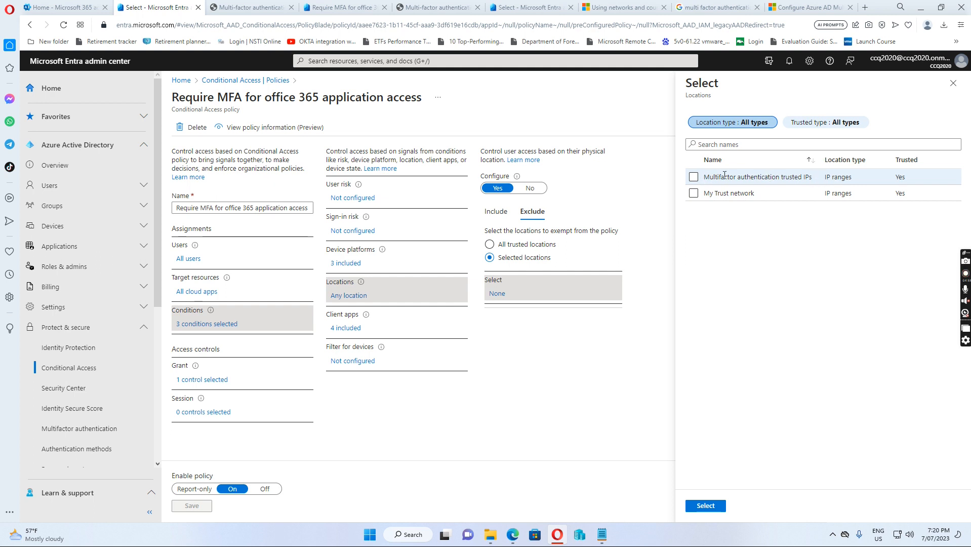
{"action": "left_click", "coordinate": [692, 176]}
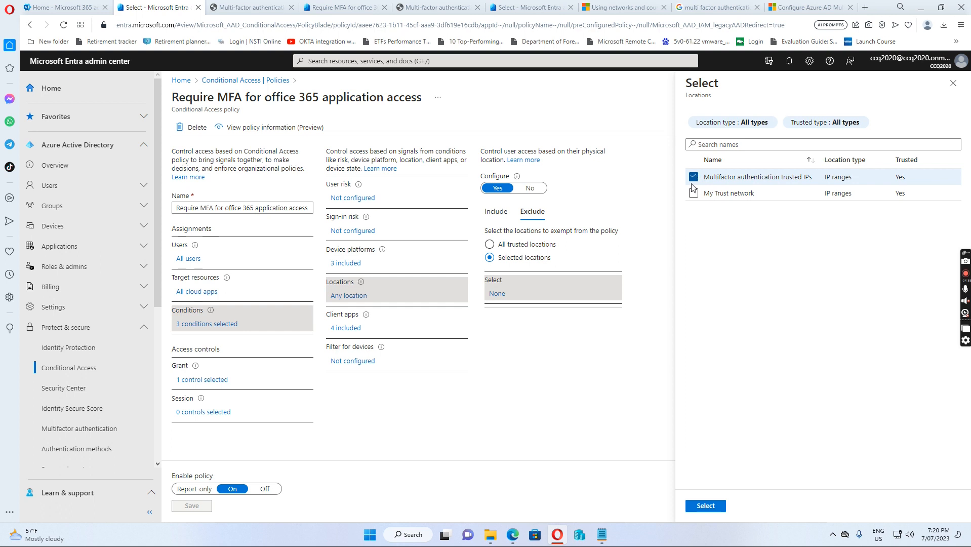
{"action": "left_click", "coordinate": [703, 505]}
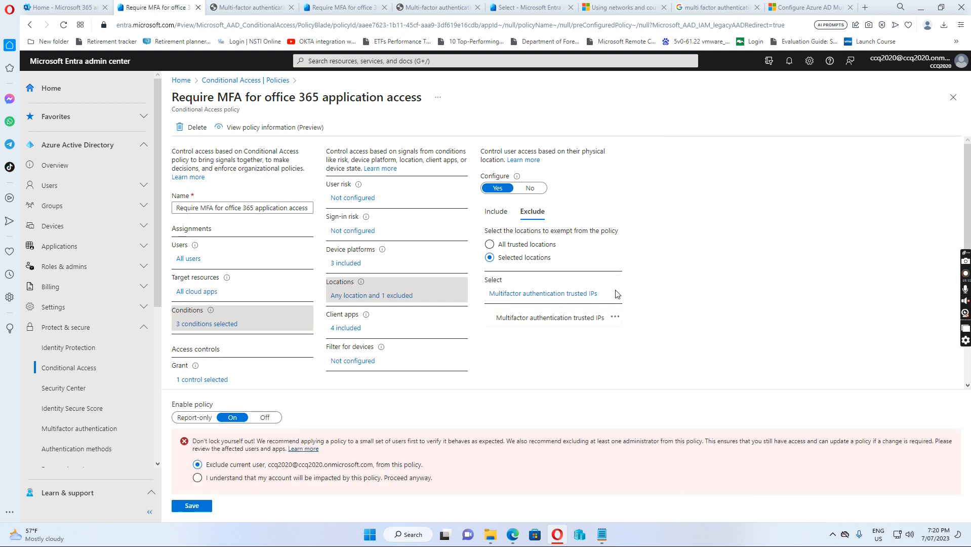
Accept the own-account warning with Proceed anyway and save the updated policy.
{"action": "left_click", "coordinate": [197, 480]}
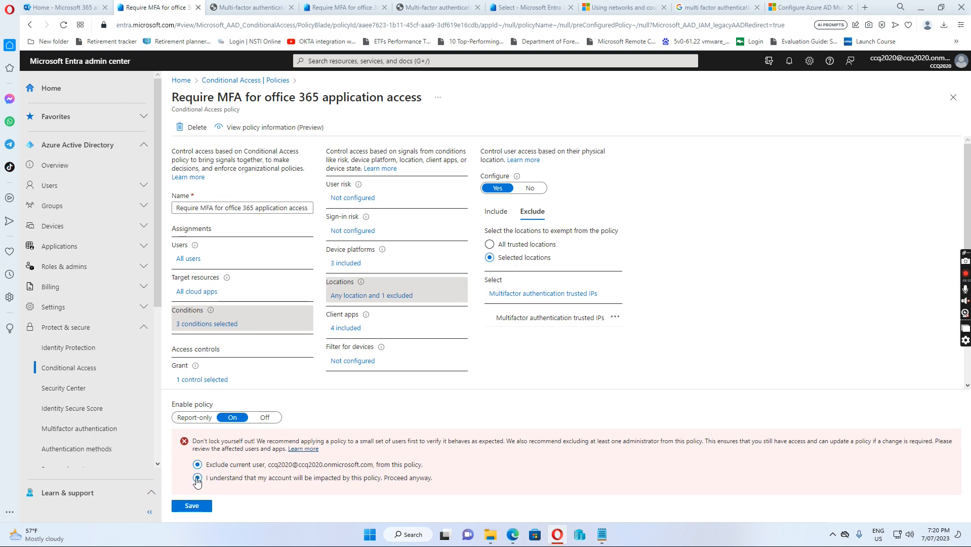
{"action": "left_click", "coordinate": [197, 478]}
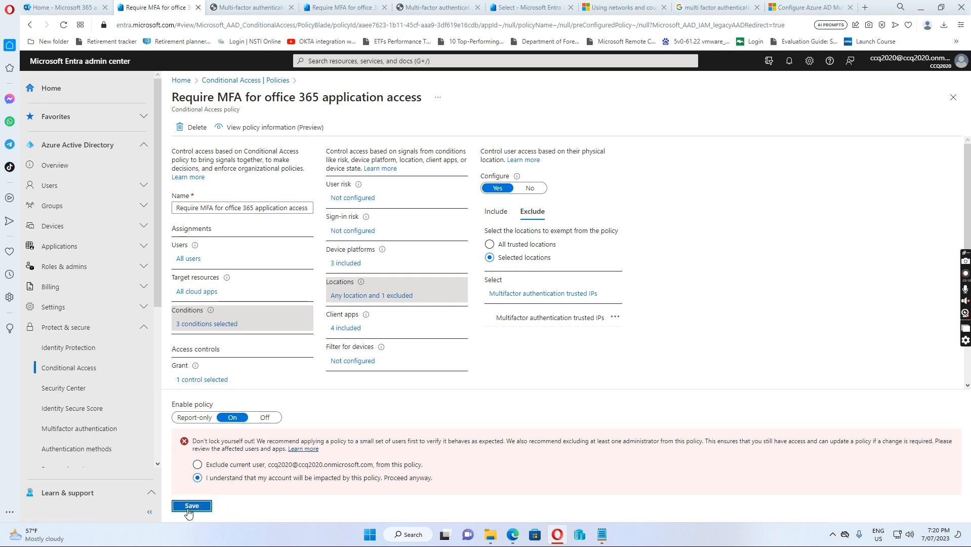
{"action": "left_click", "coordinate": [191, 506]}
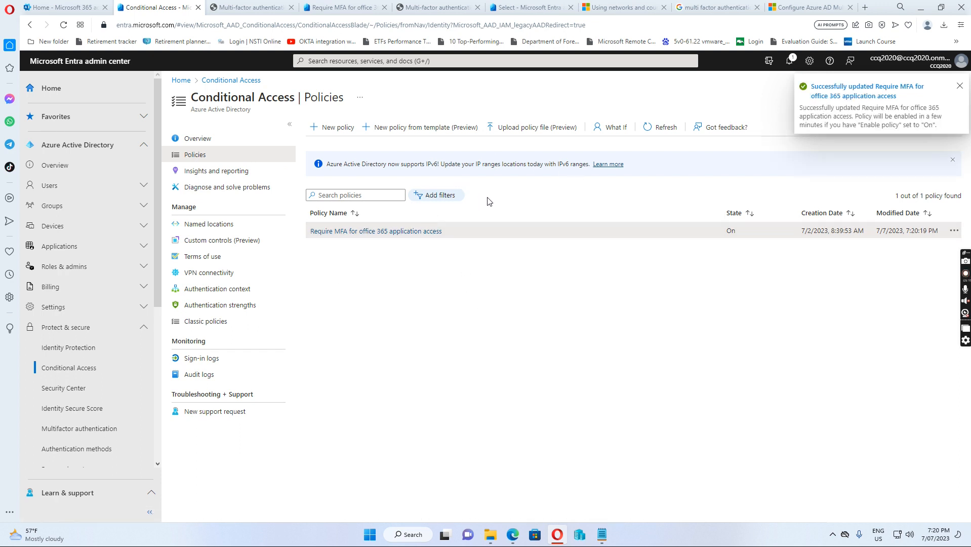
{"action": "mouse_move", "coordinate": [616, 266]}
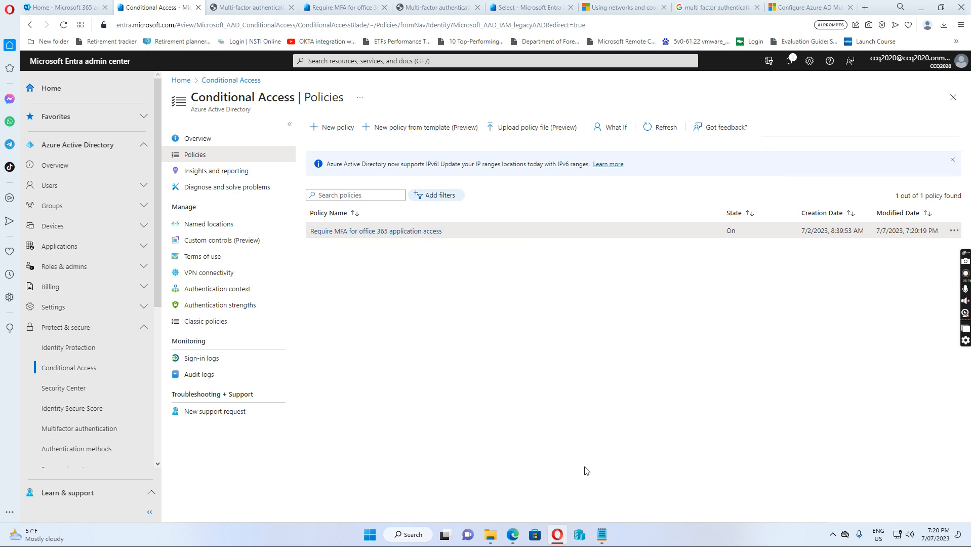
{"action": "mouse_move", "coordinate": [512, 534]}
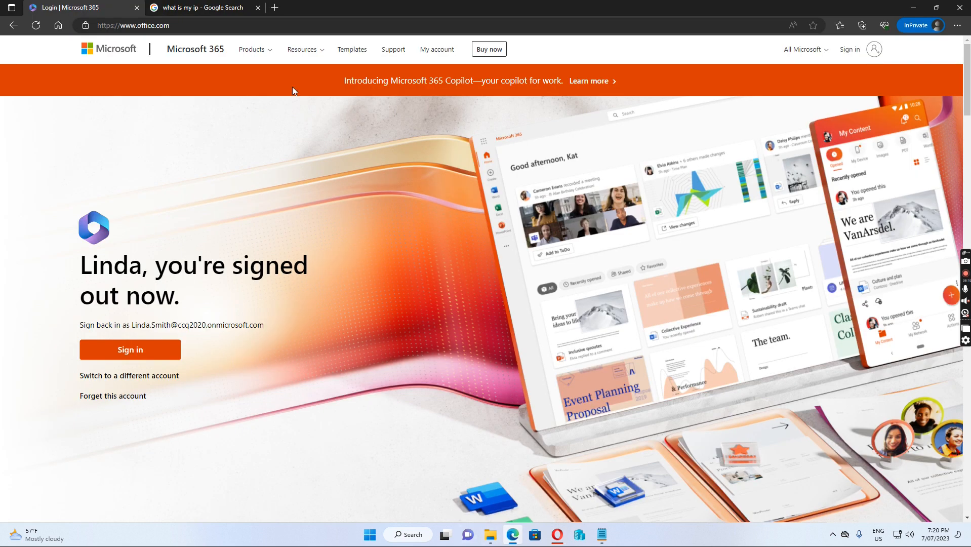
{"action": "mouse_move", "coordinate": [198, 110]}
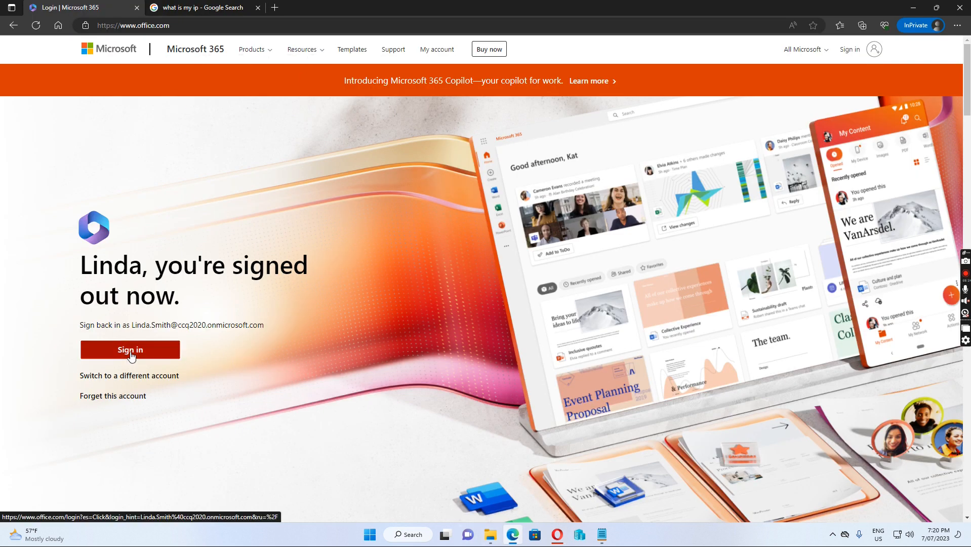
{"action": "left_click", "coordinate": [129, 349]}
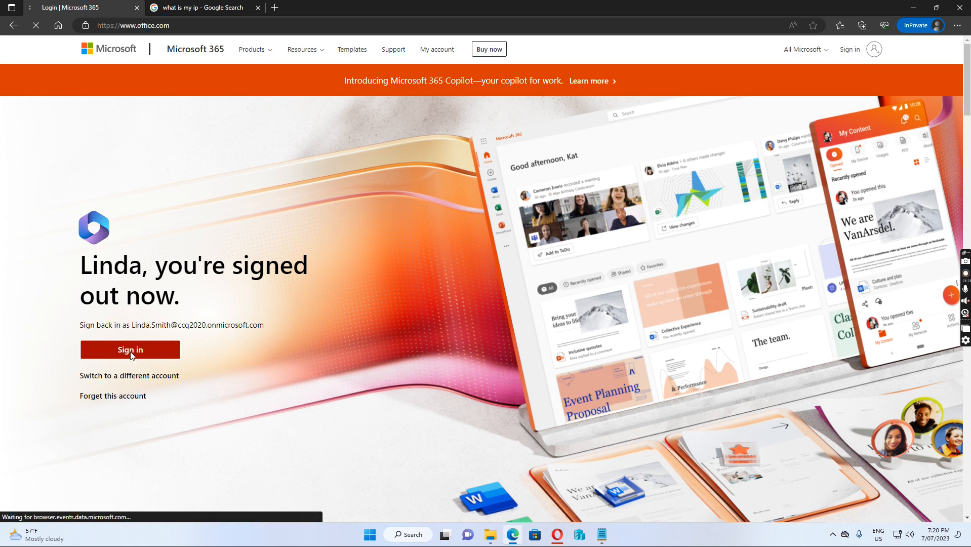
{"action": "left_click", "coordinate": [130, 350]}
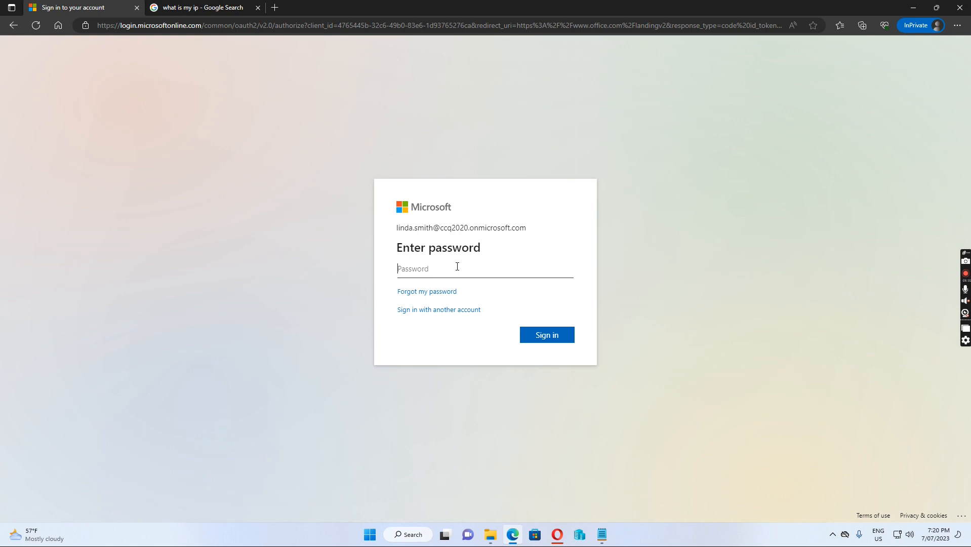
{"action": "type", "text": "••"}
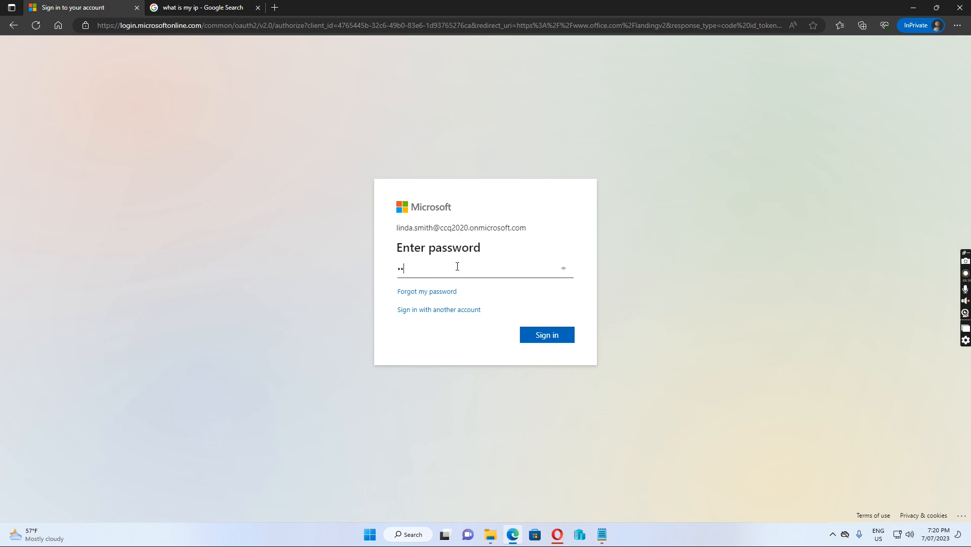
{"action": "type", "text": "password"}
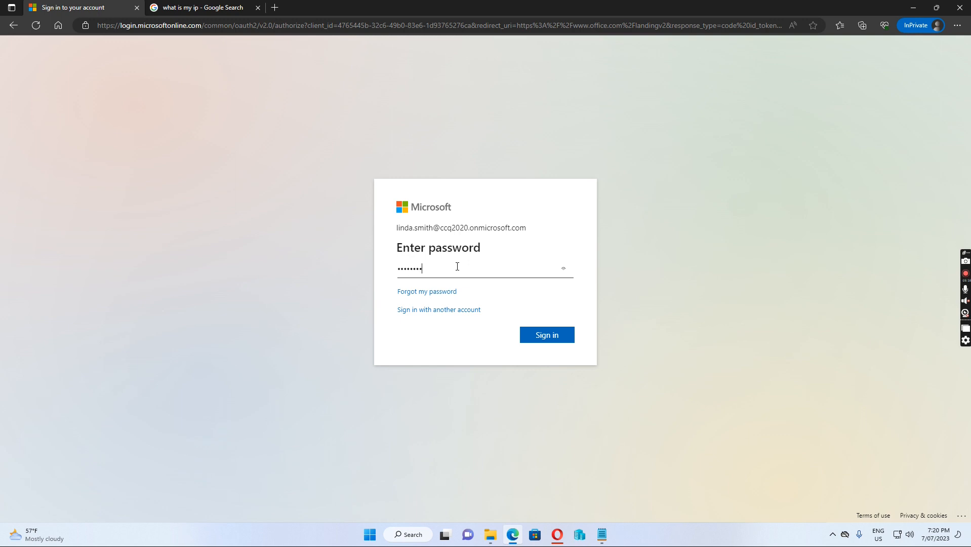
{"action": "mouse_move", "coordinate": [547, 335]}
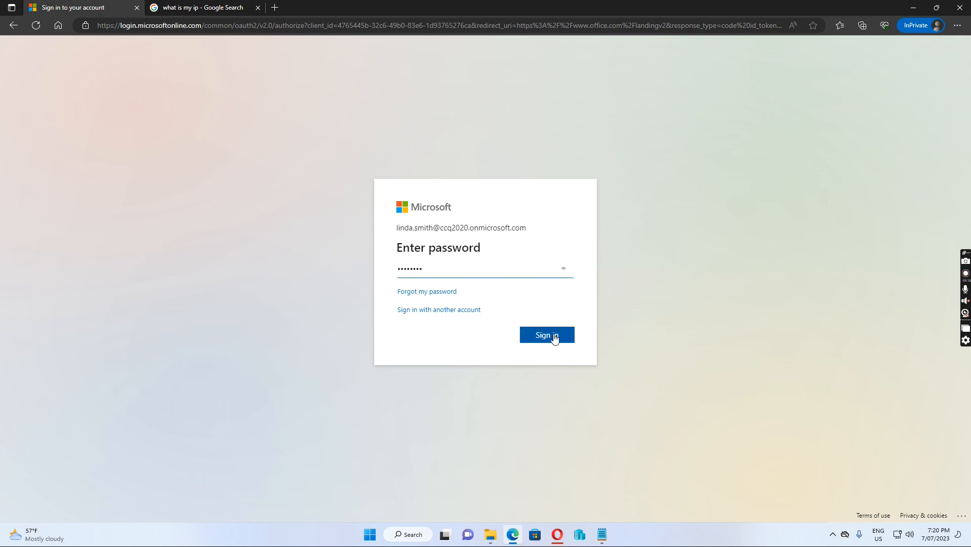
{"action": "left_click", "coordinate": [546, 335]}
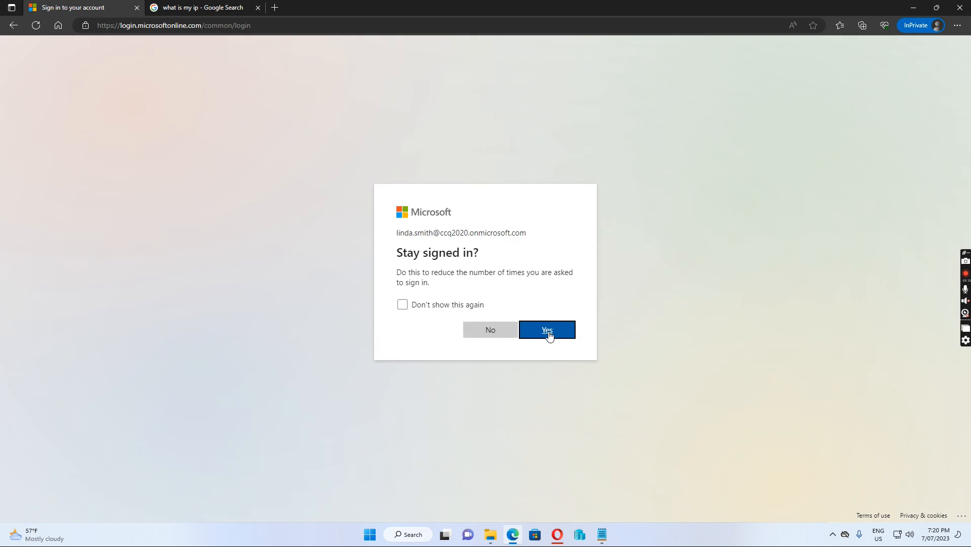
{"action": "mouse_move", "coordinate": [490, 330]}
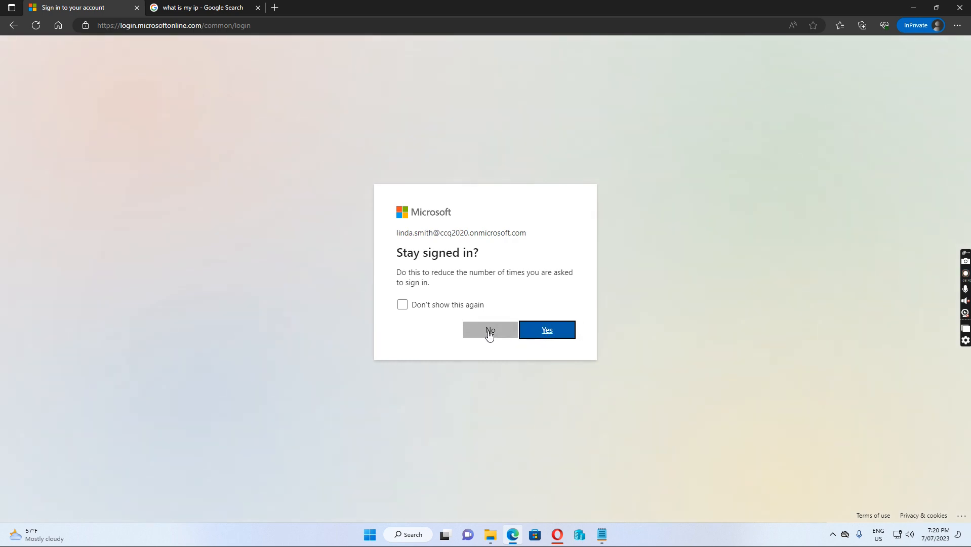
{"action": "left_click", "coordinate": [489, 329]}
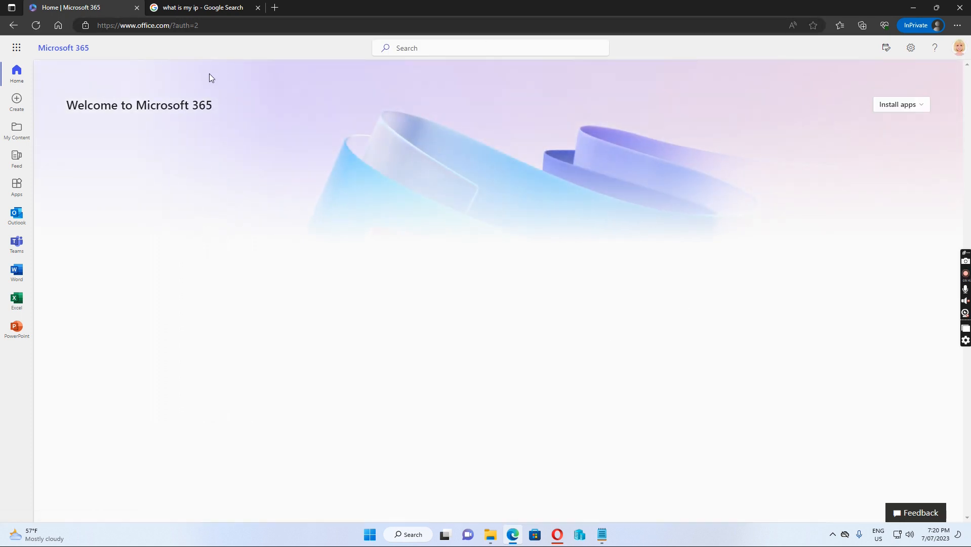
{"action": "mouse_move", "coordinate": [234, 150]}
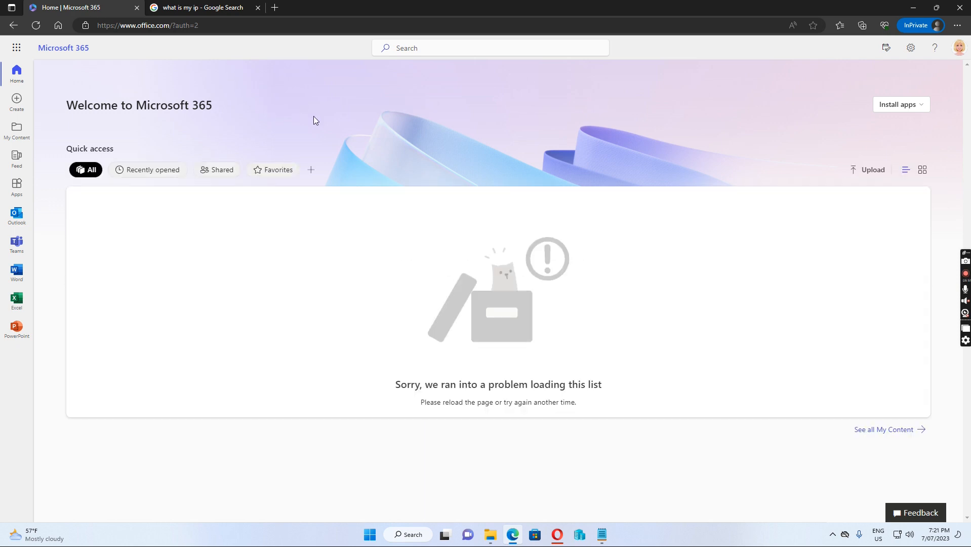
{"action": "mouse_move", "coordinate": [400, 254]}
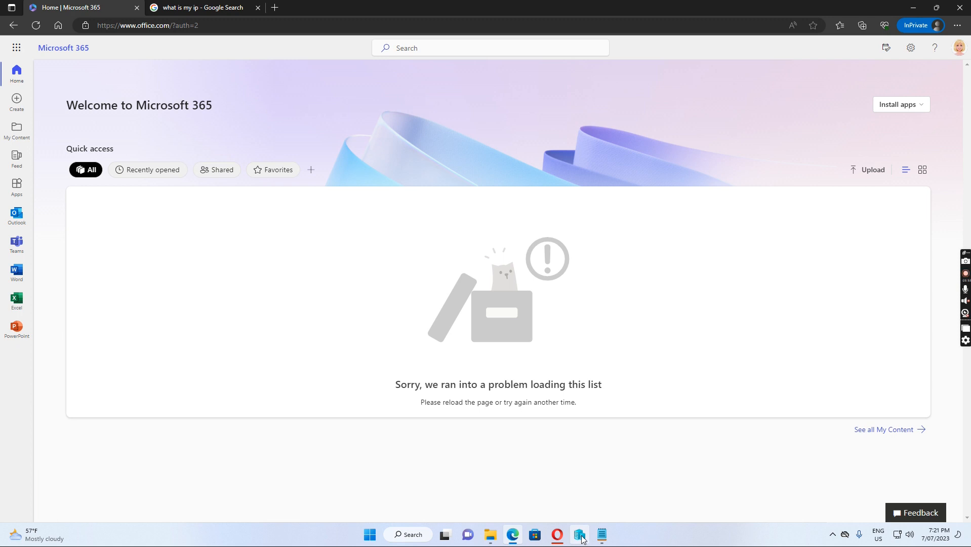
{"action": "mouse_move", "coordinate": [117, 73]}
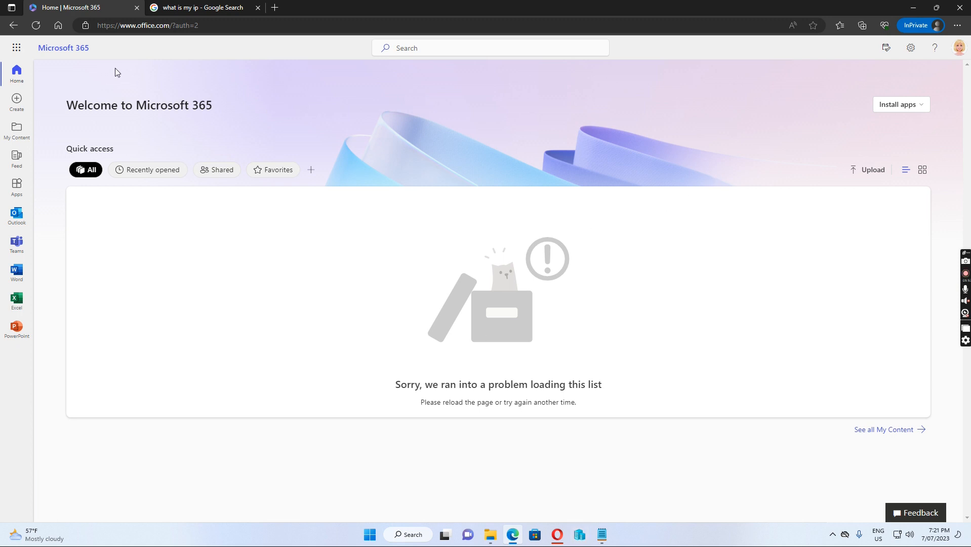
{"action": "mouse_move", "coordinate": [225, 279]}
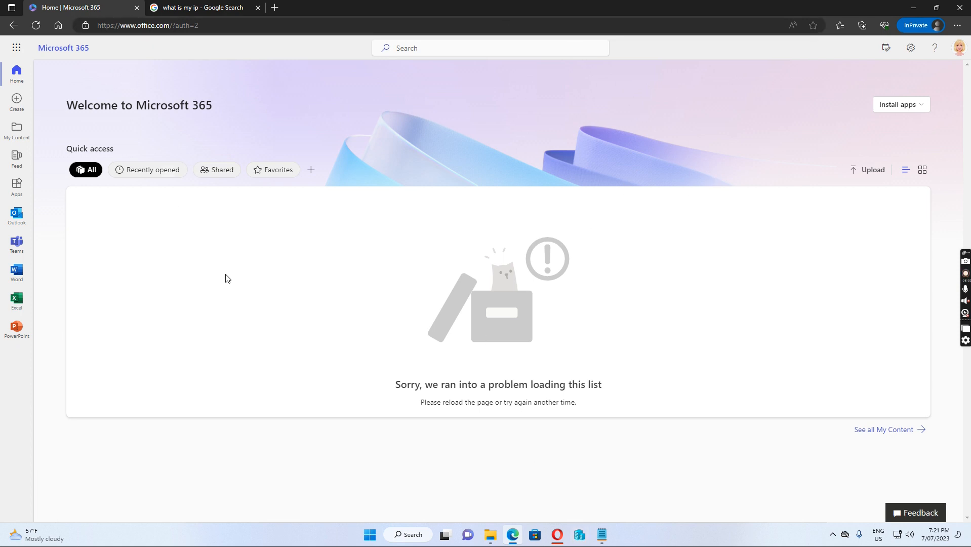
{"action": "mouse_move", "coordinate": [572, 240]}
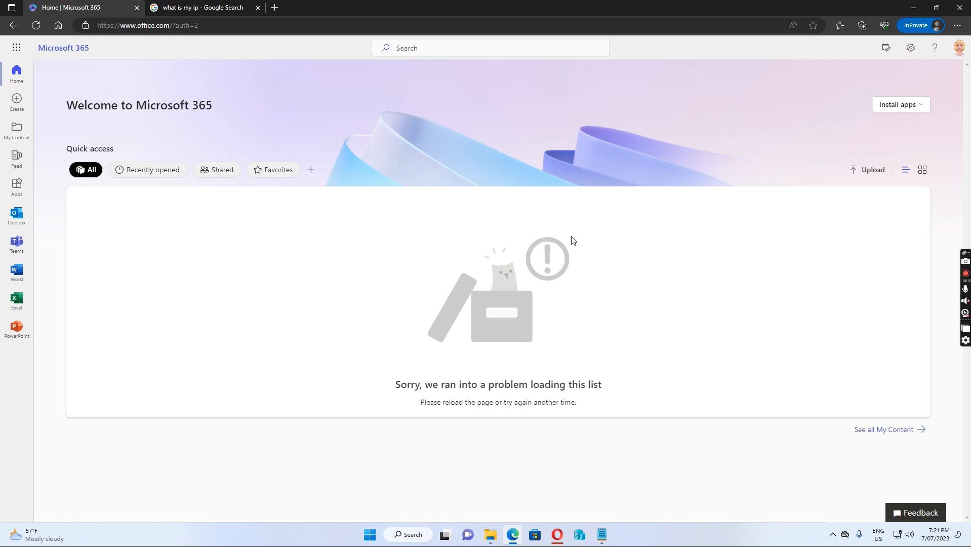
{"action": "mouse_move", "coordinate": [709, 162]}
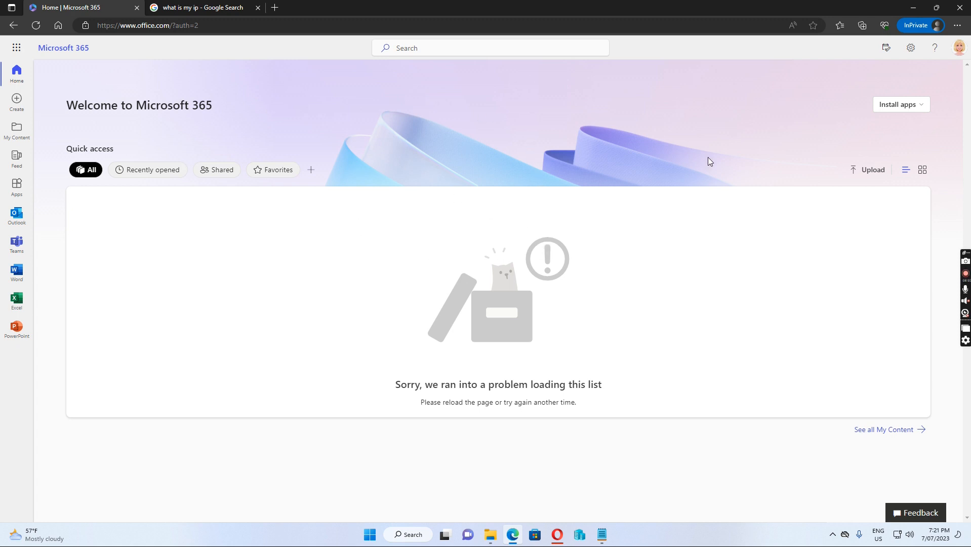
{"action": "mouse_move", "coordinate": [581, 105]}
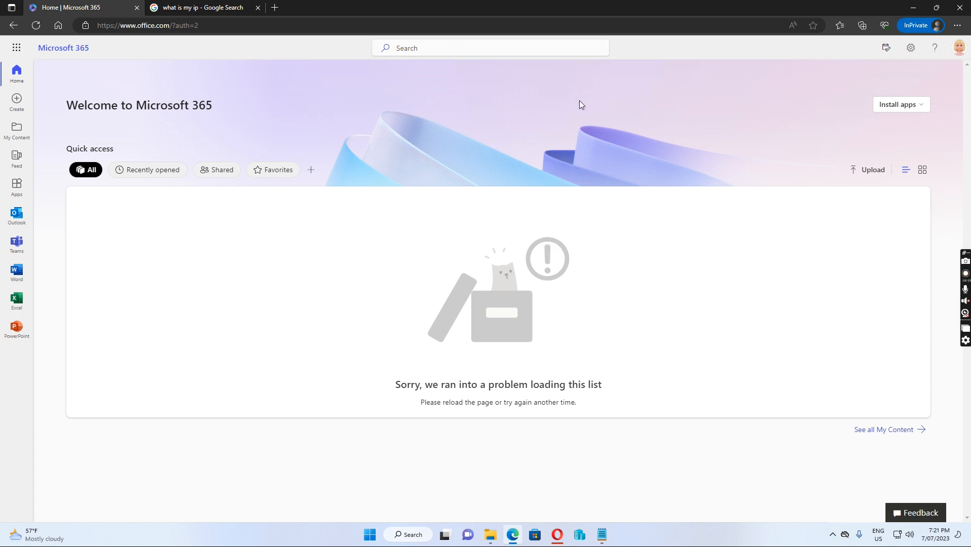
{"action": "mouse_move", "coordinate": [898, 245]}
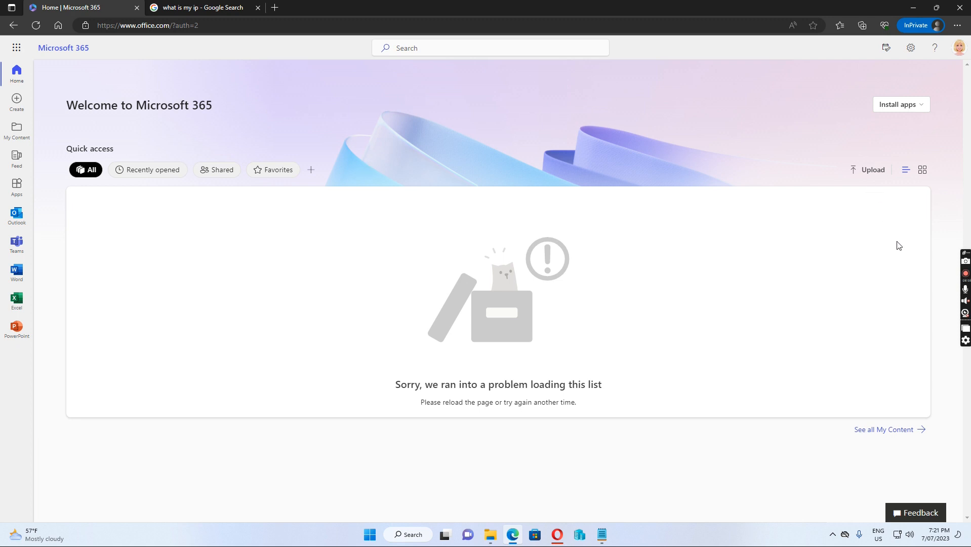
{"action": "mouse_move", "coordinate": [789, 260]}
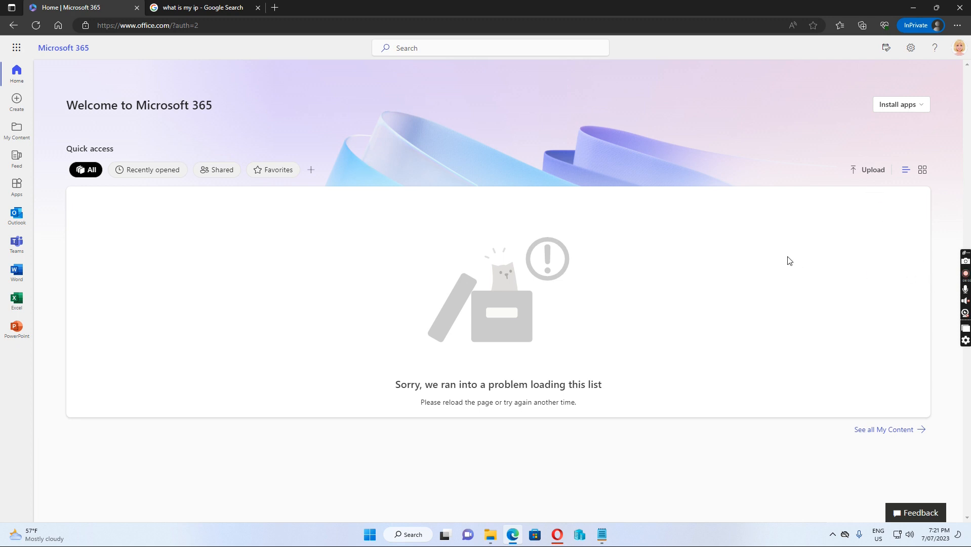